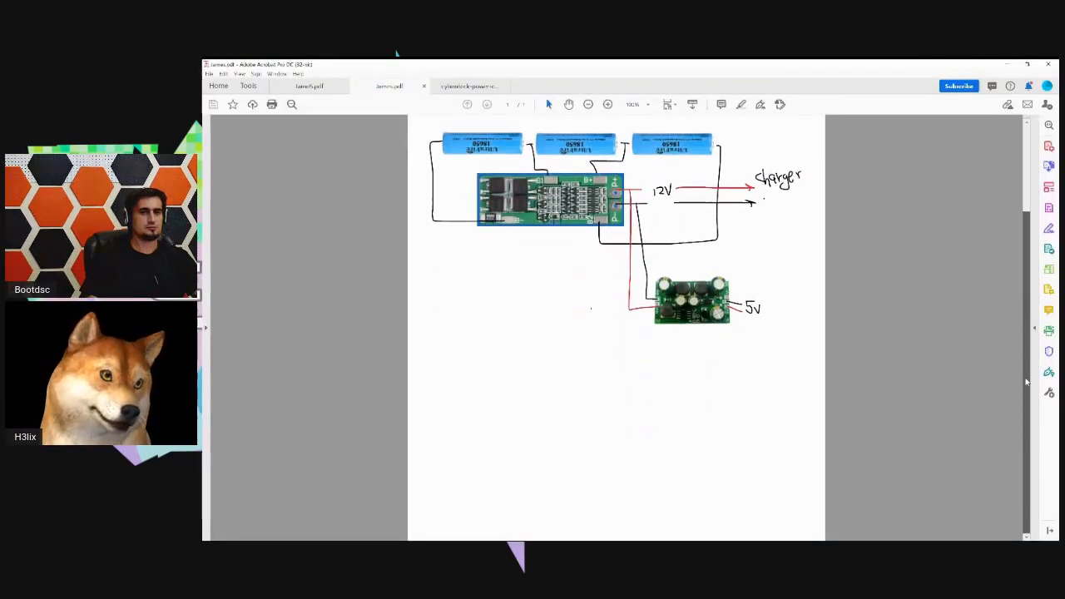
- Skim the current entry, then display Jame5.pdf's hexagon collage of charger, boards, fasteners and USB socket
scroll("down", 3)
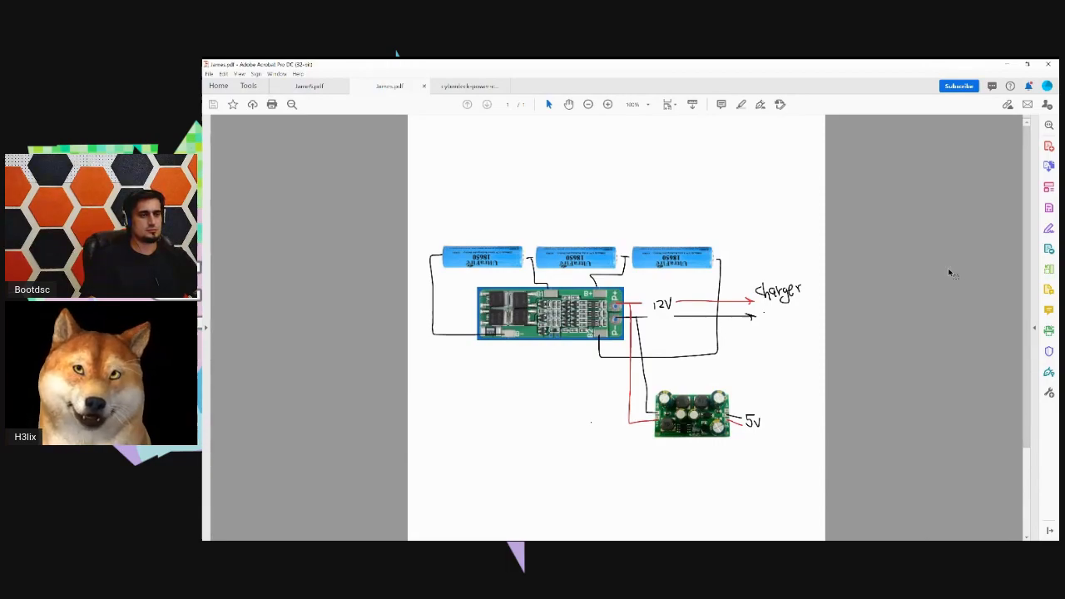
mouse_move(1009, 275)
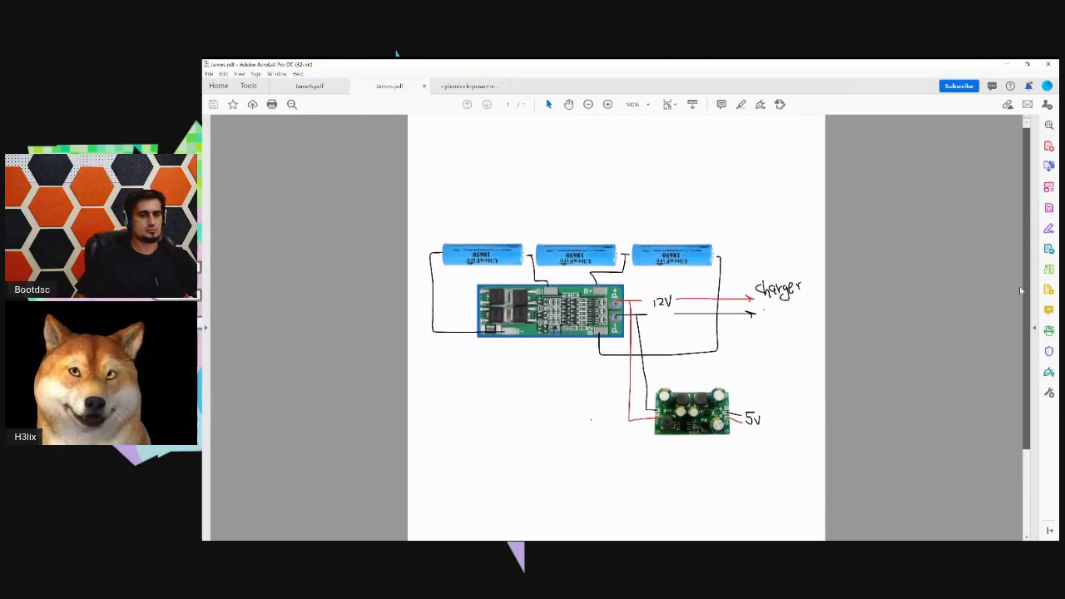
mouse_move(973, 275)
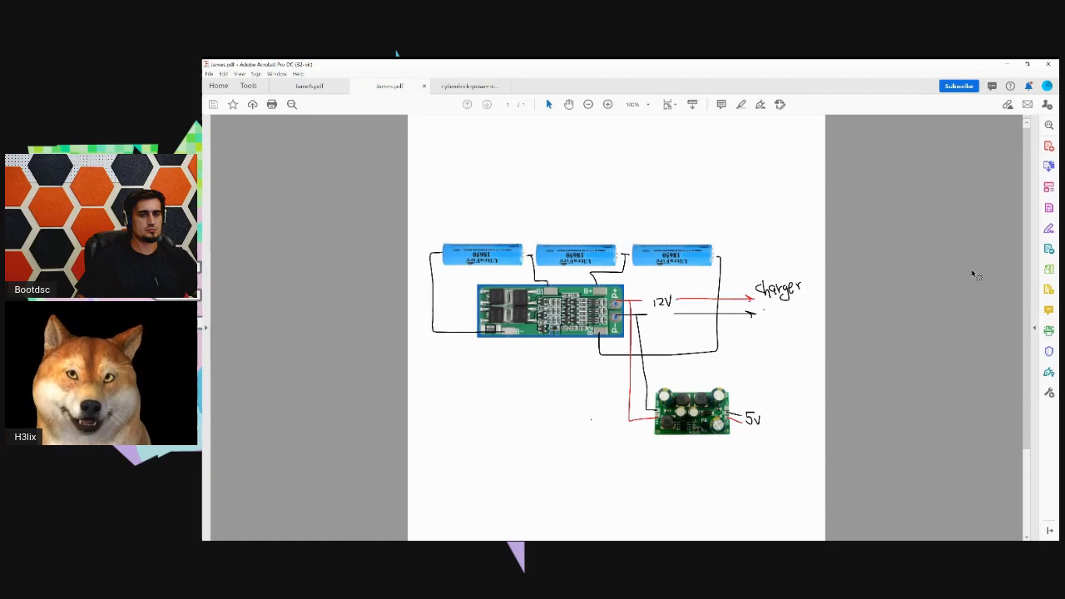
mouse_move(768, 247)
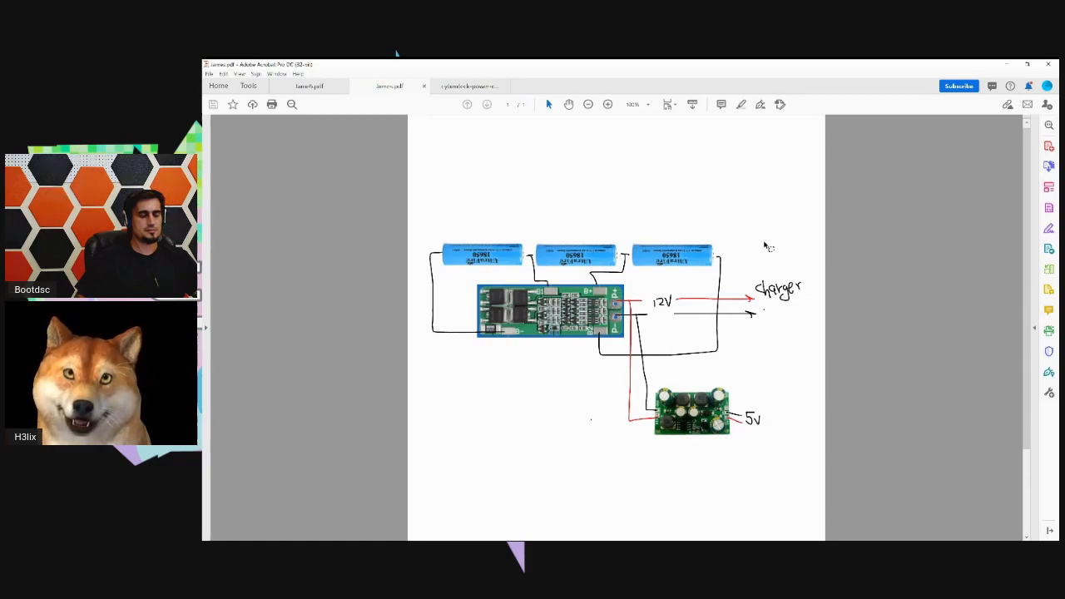
mouse_move(561, 227)
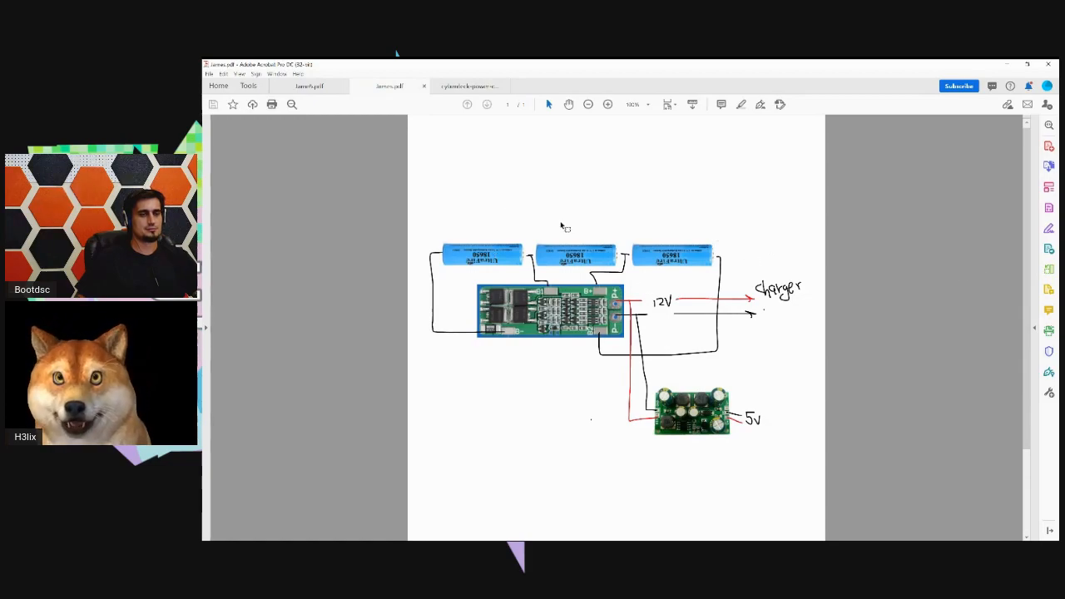
mouse_move(741, 312)
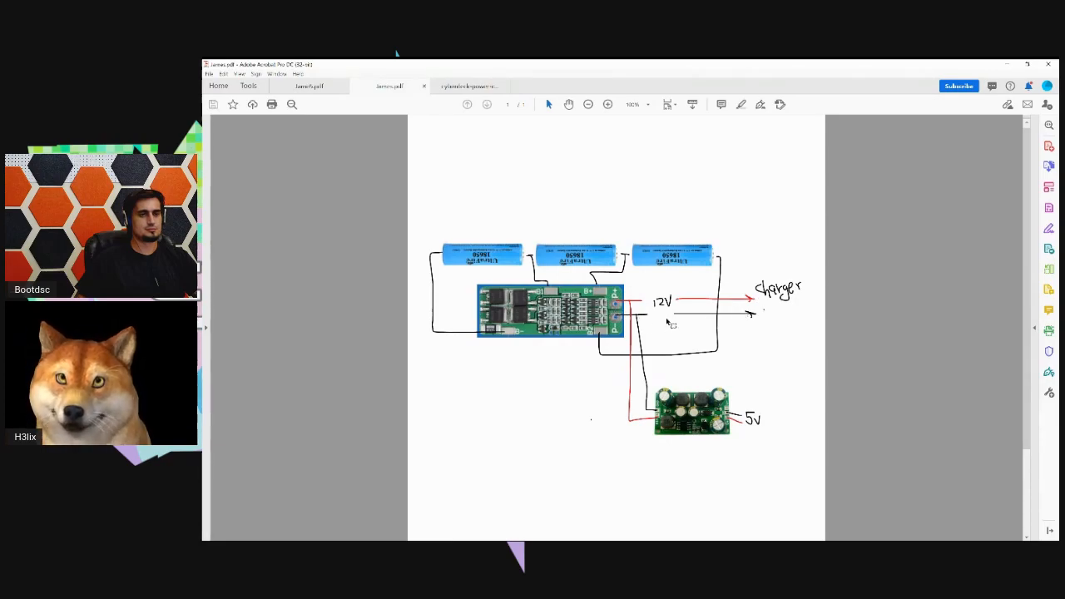
mouse_move(651, 318)
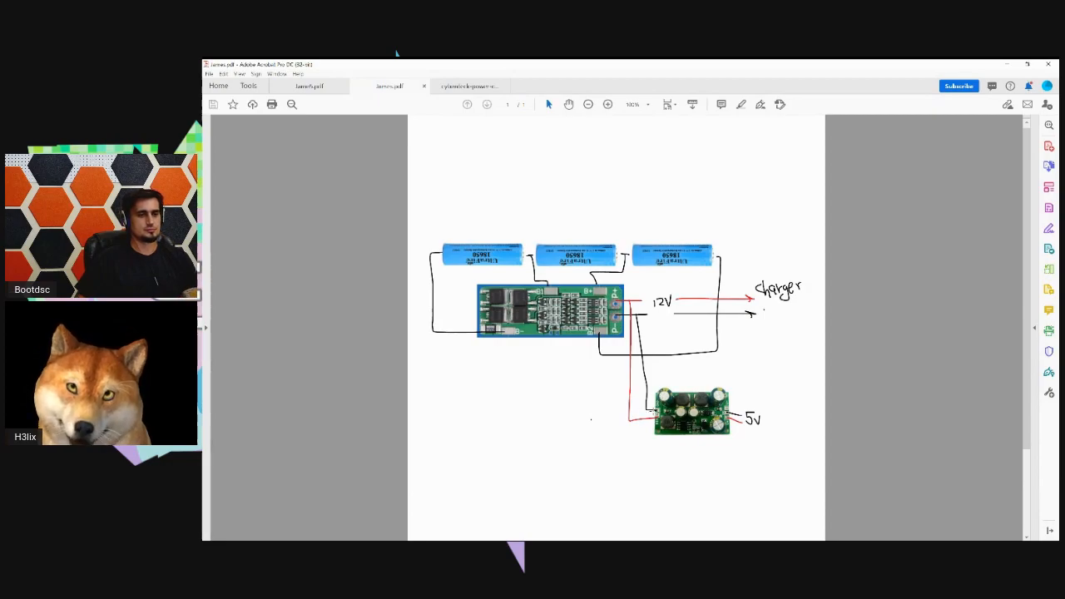
mouse_move(558, 416)
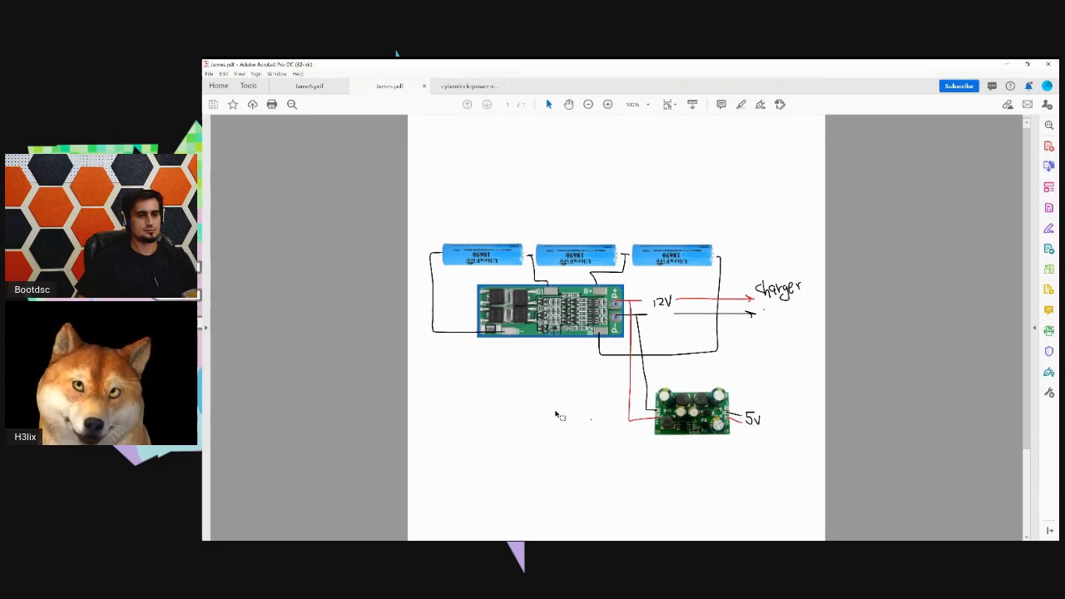
mouse_move(911, 381)
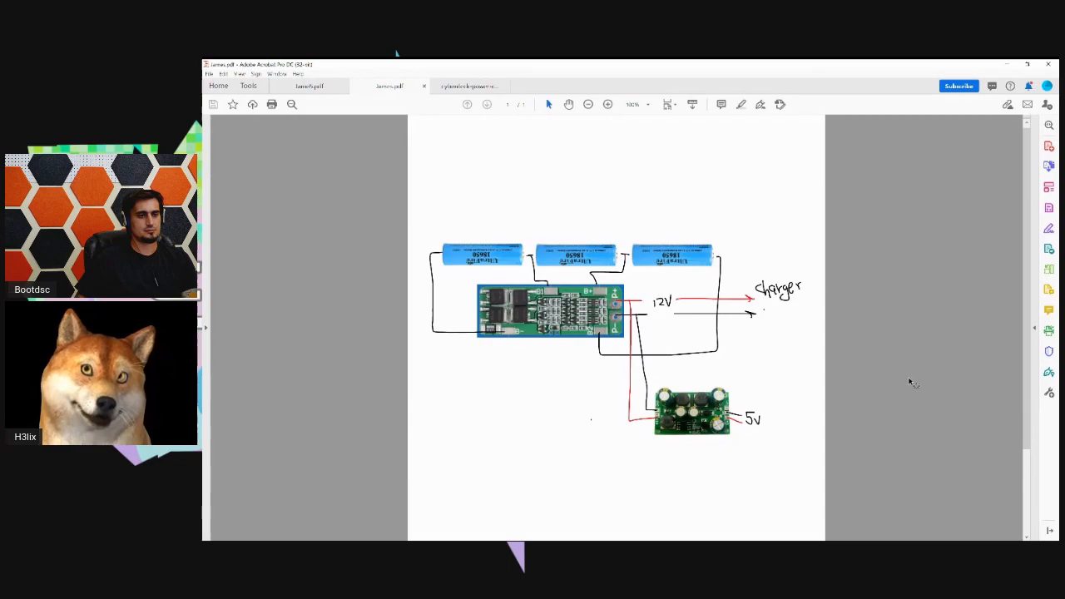
mouse_move(808, 361)
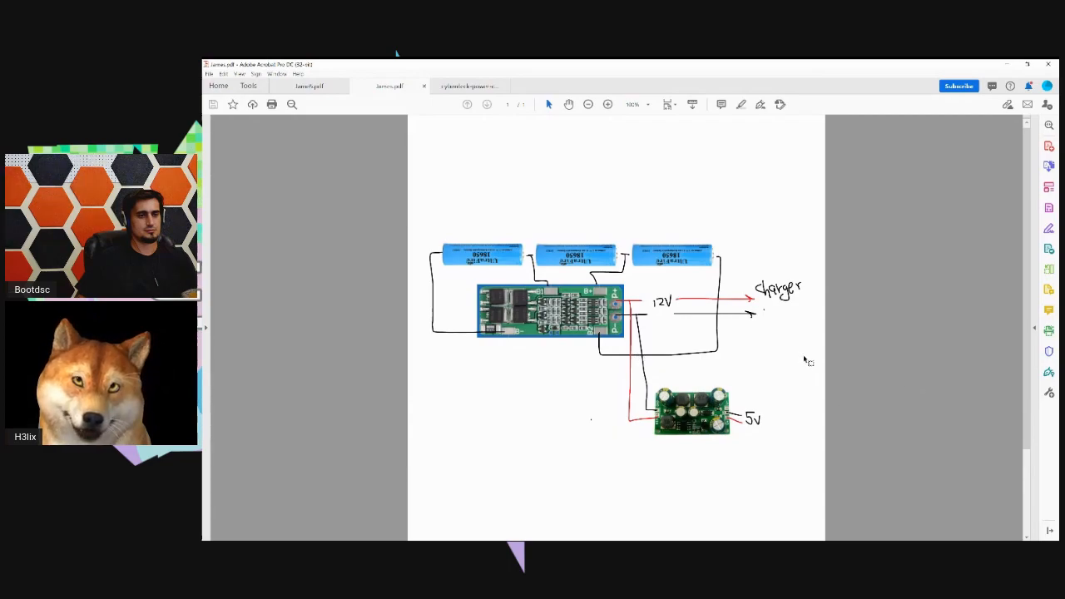
mouse_move(879, 340)
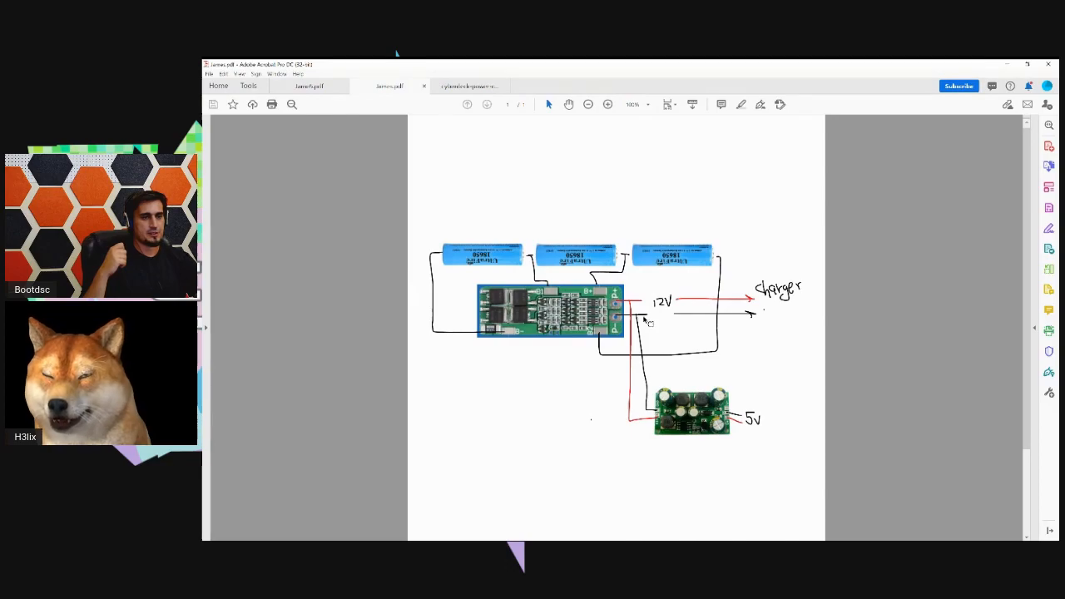
scroll("up", 3)
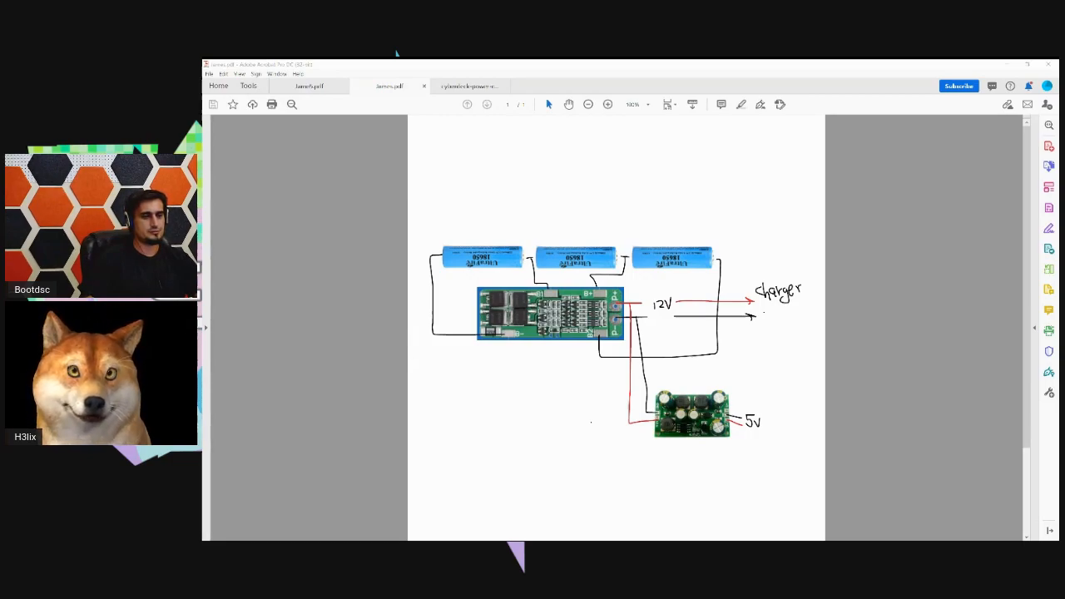
mouse_move(886, 239)
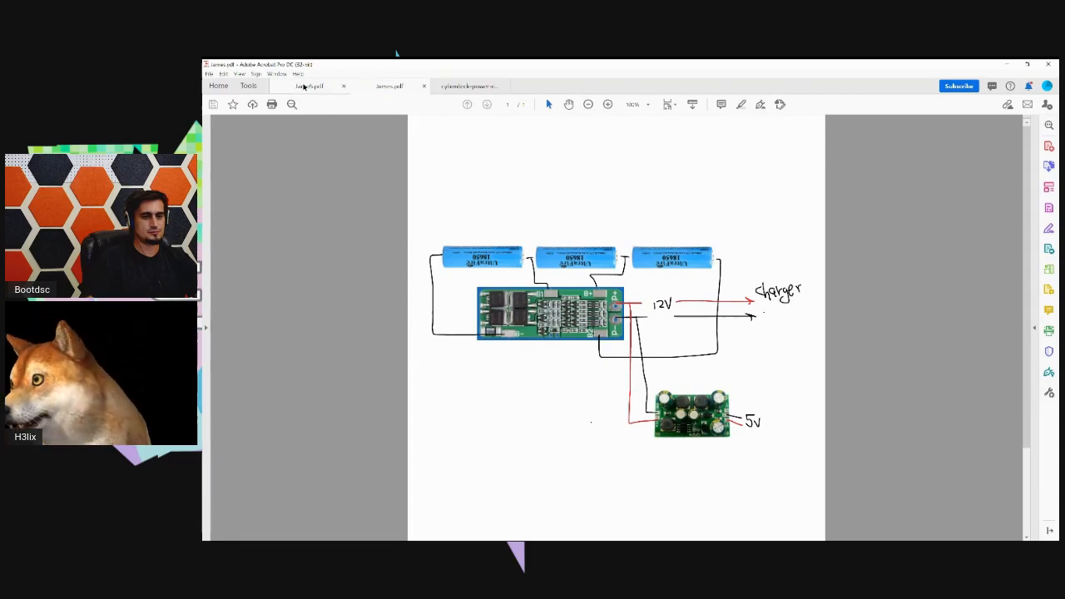
left_click(309, 85)
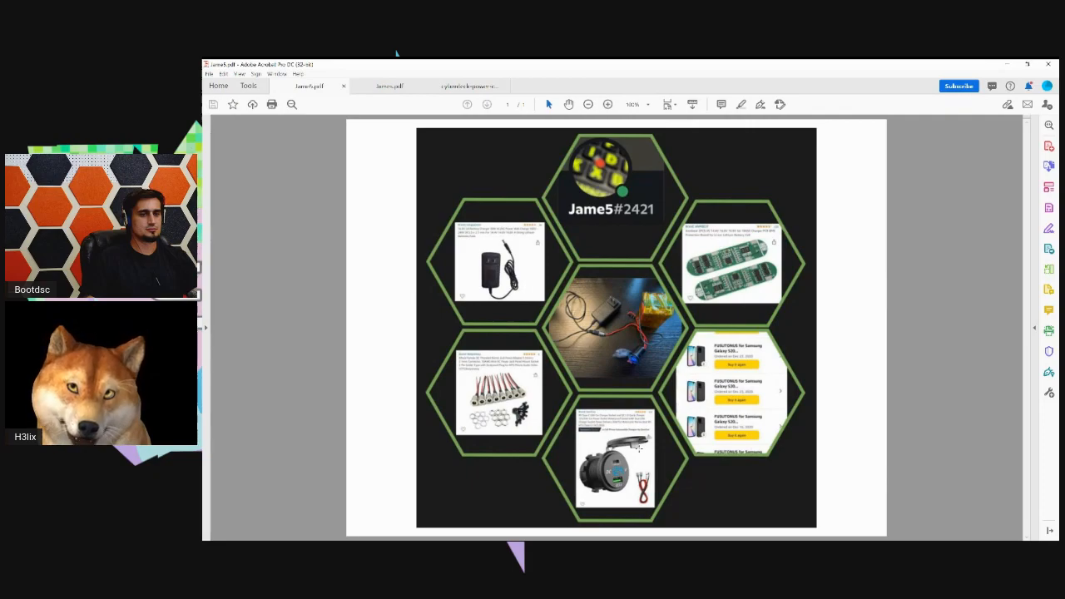
mouse_move(639, 450)
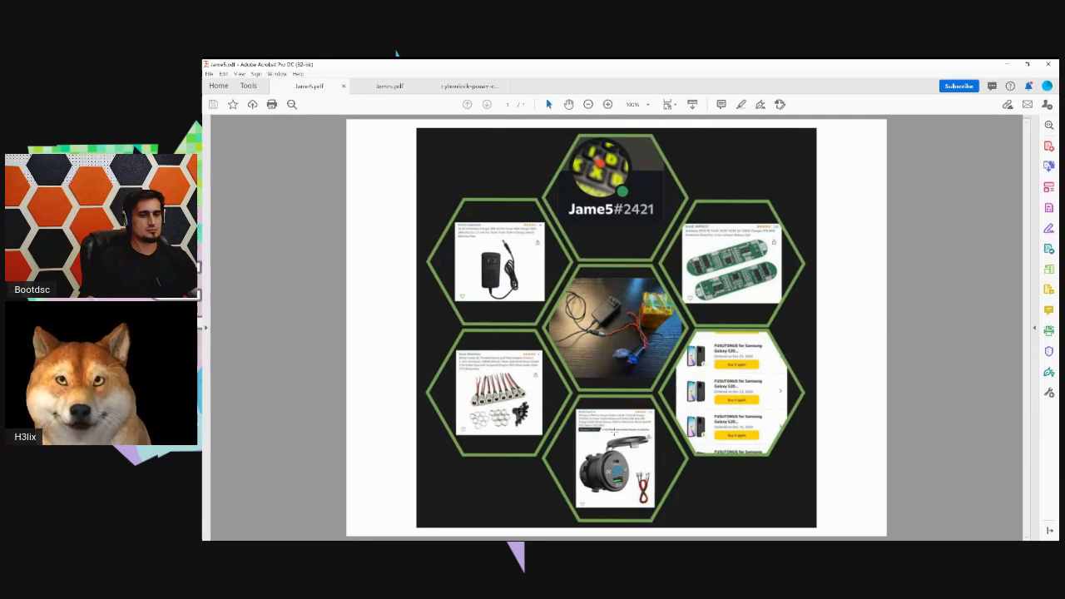
mouse_move(855, 292)
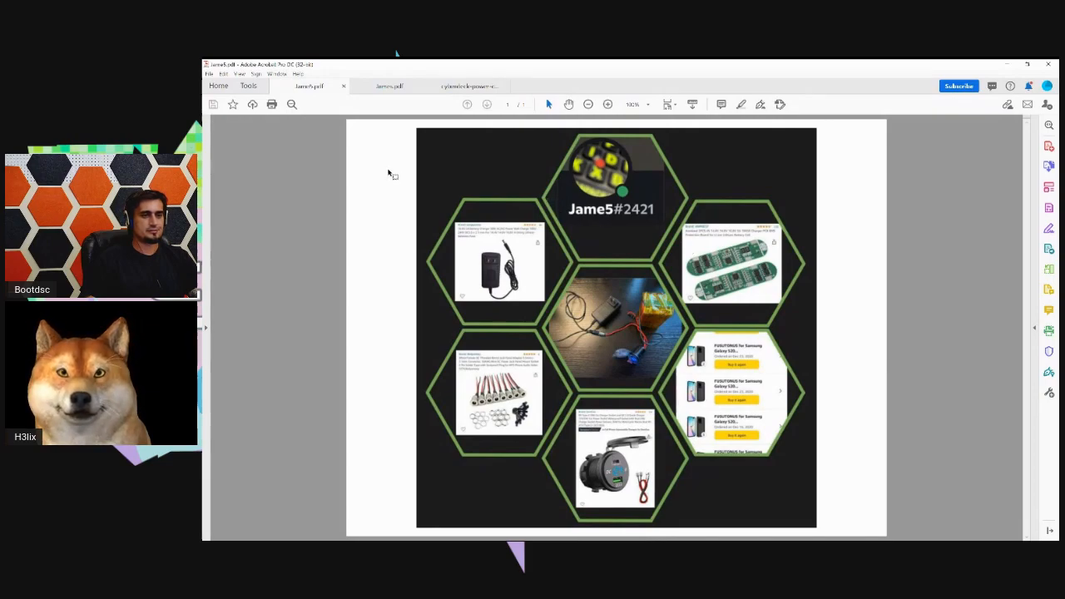
mouse_move(328, 172)
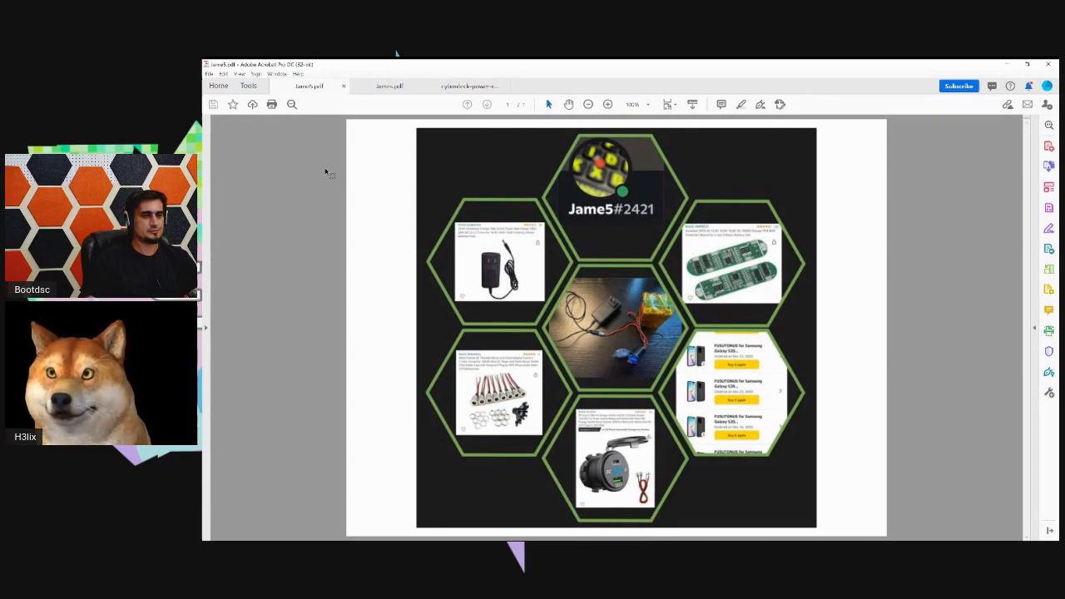
left_click(470, 86)
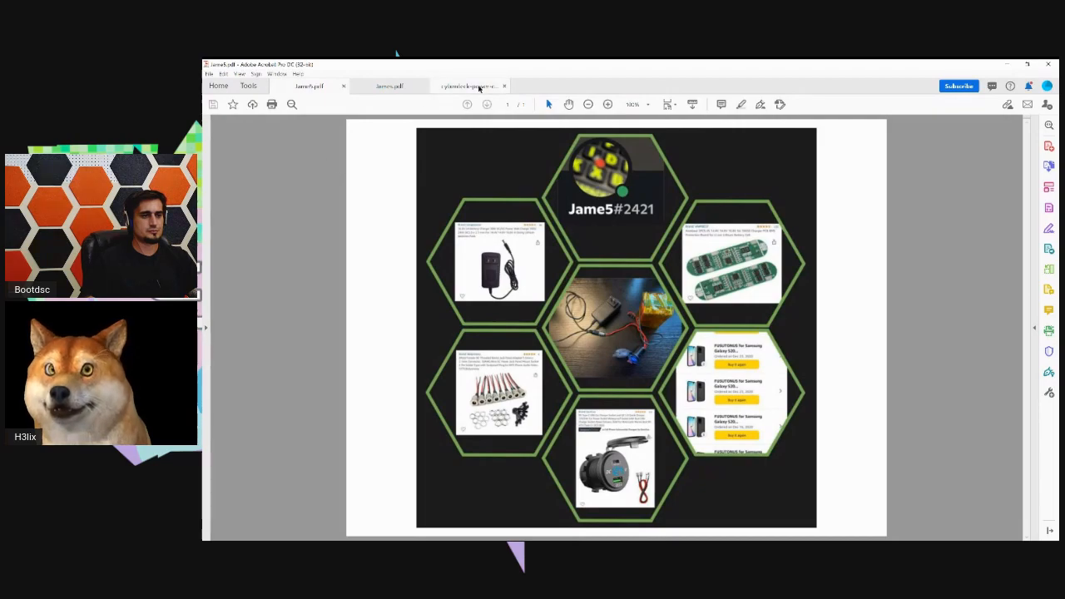
- Show the cyberdeck power cell PDF's title page with EPK-109D priced $29.99
left_click(470, 86)
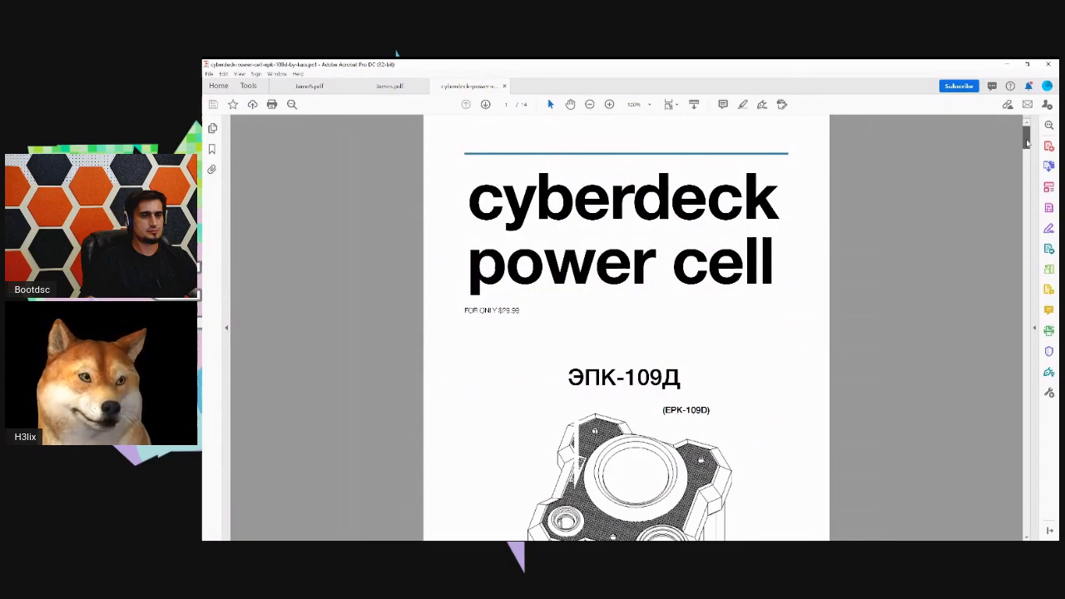
scroll("down", 3)
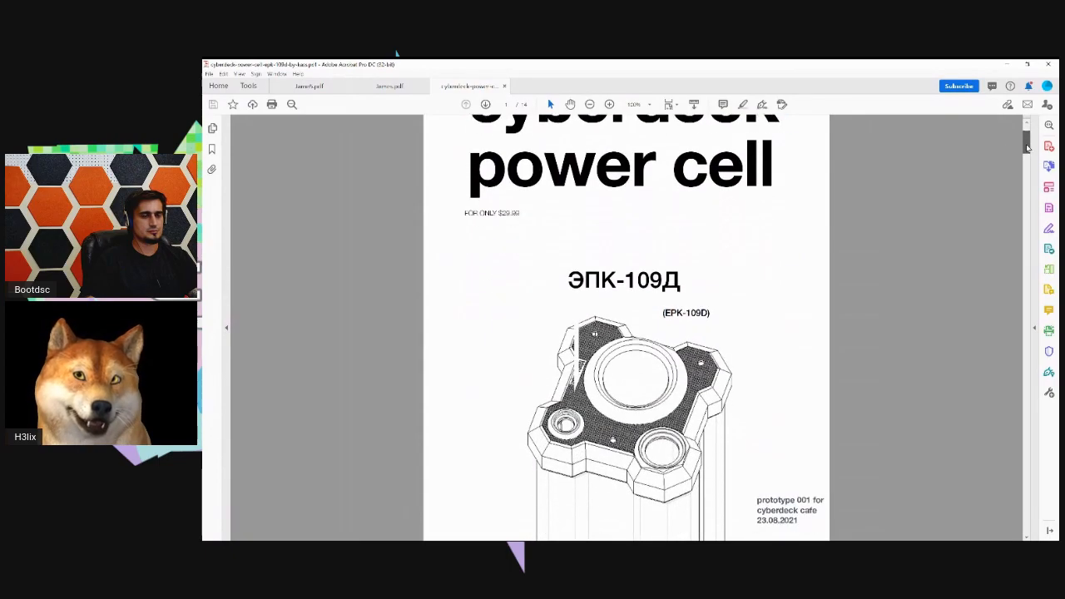
scroll("up", 3)
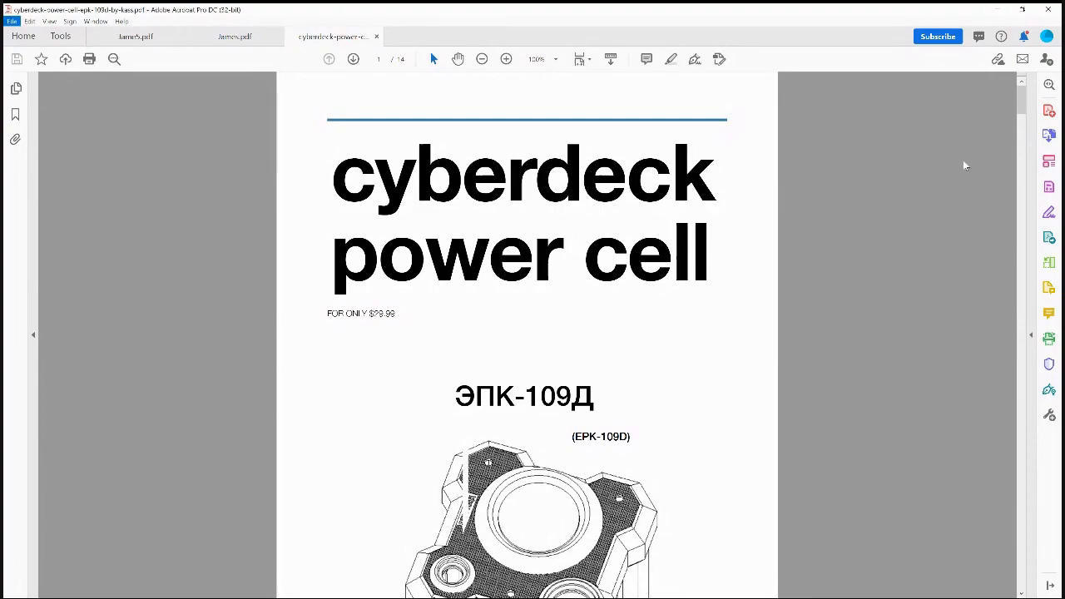
- Scroll from page 1 past the feature list, BOM table and product photos to page 8
scroll("down", 3)
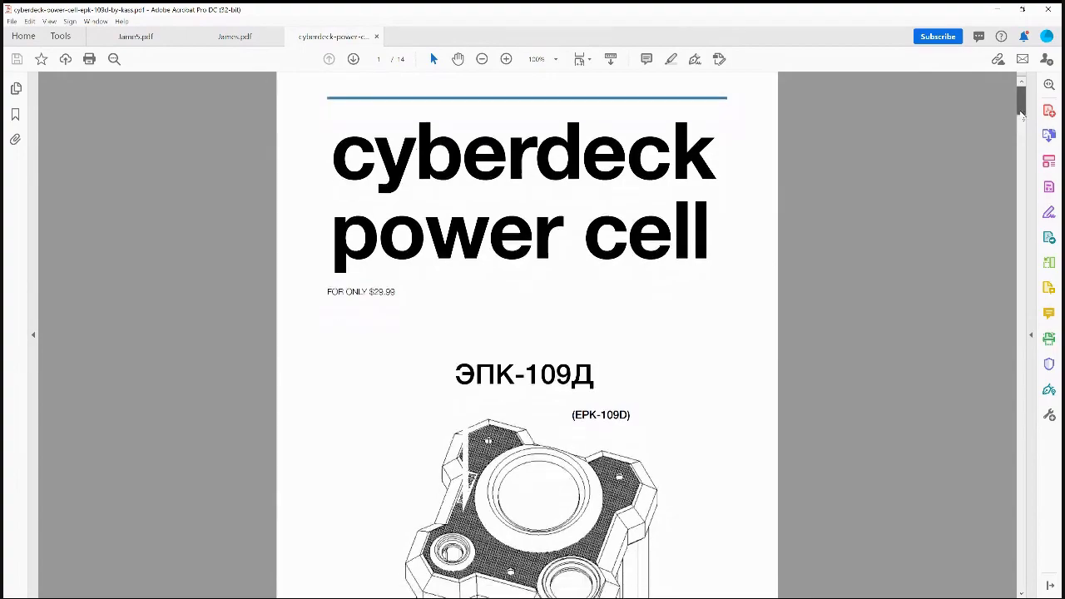
scroll("down", 3)
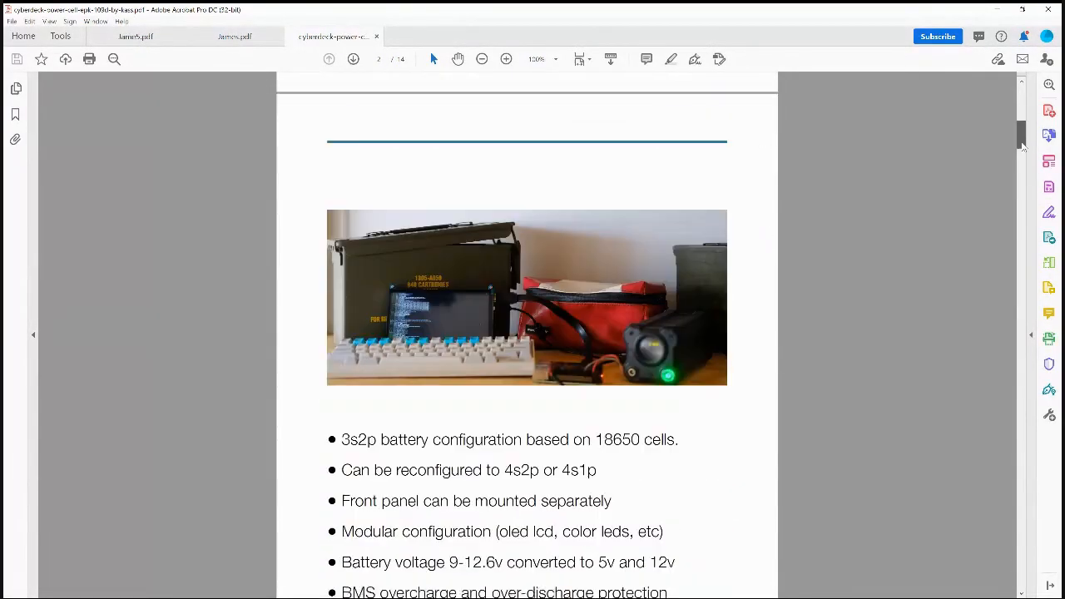
scroll("down", 3)
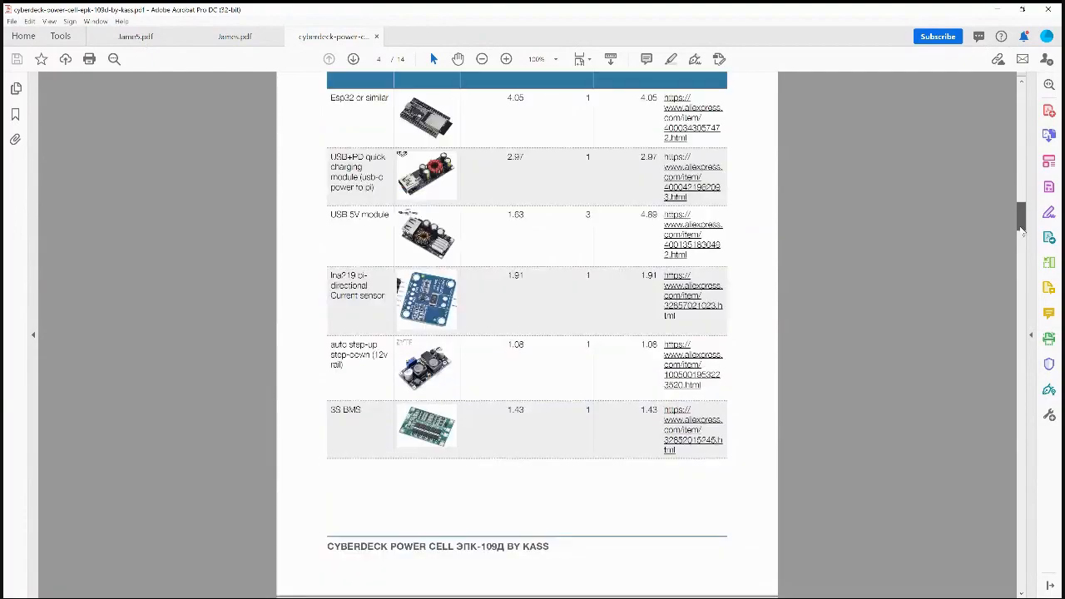
scroll("down", 3)
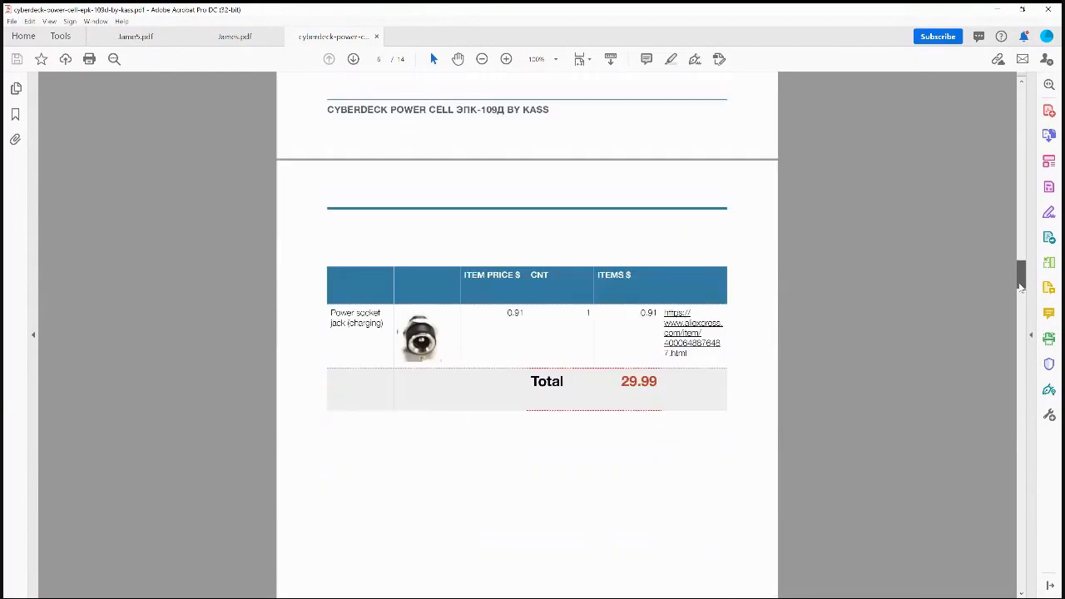
scroll("down", 3)
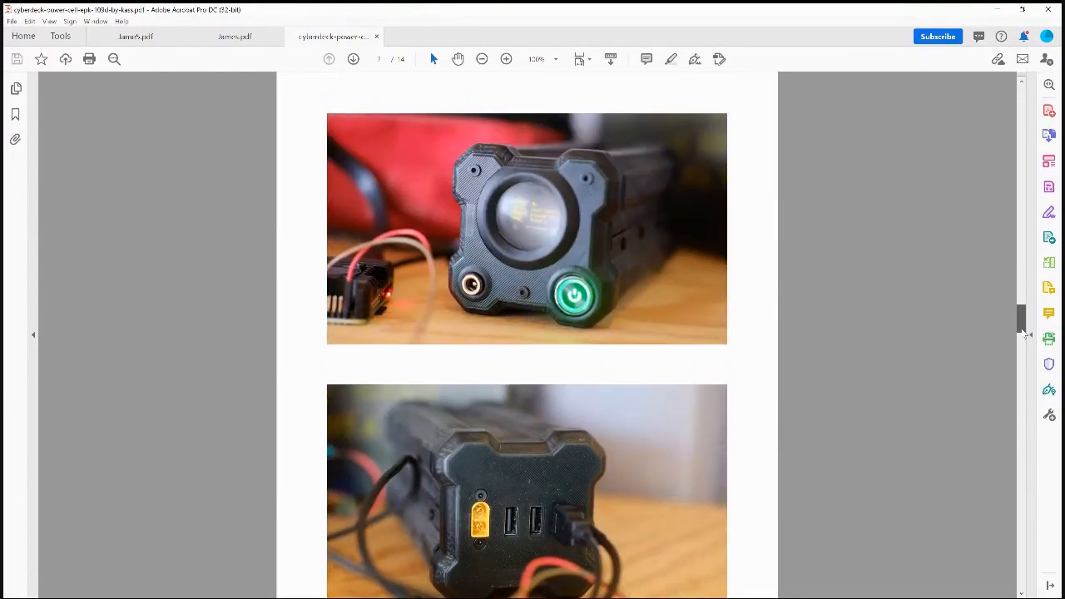
scroll("down", 3)
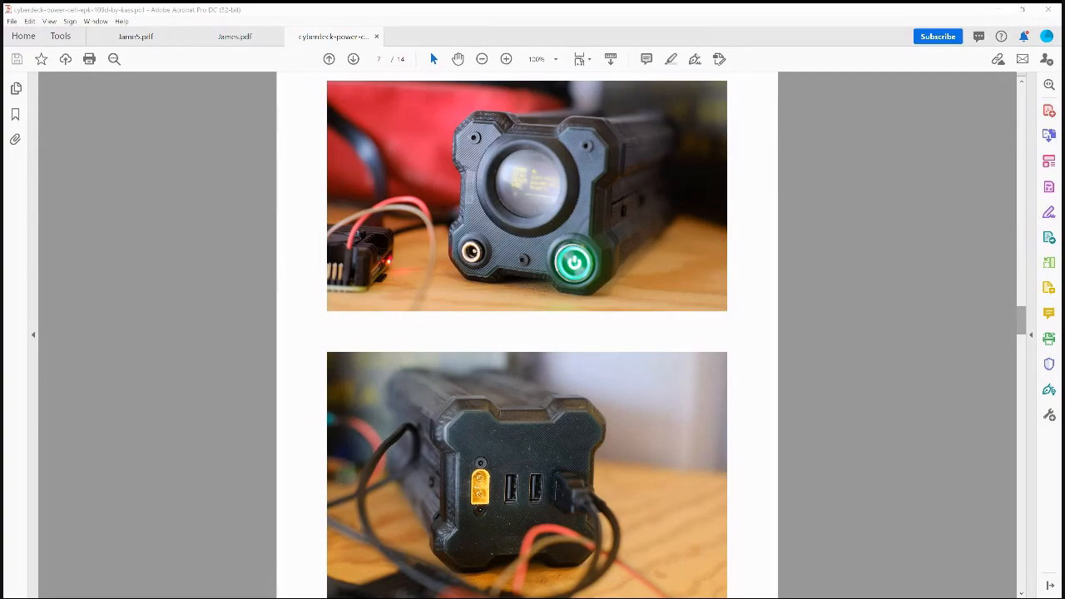
mouse_move(947, 324)
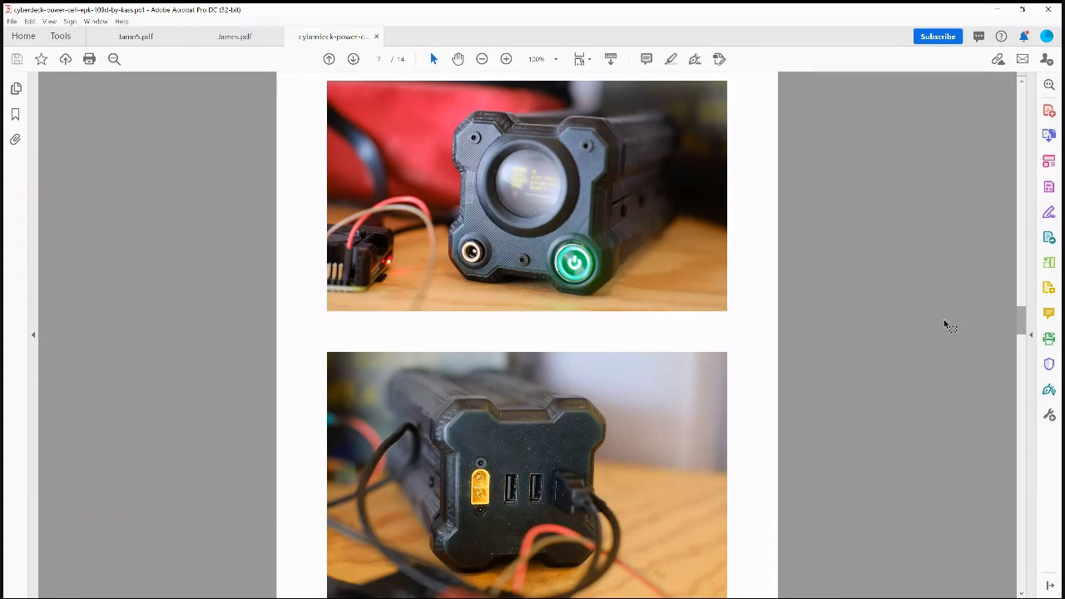
mouse_move(1006, 325)
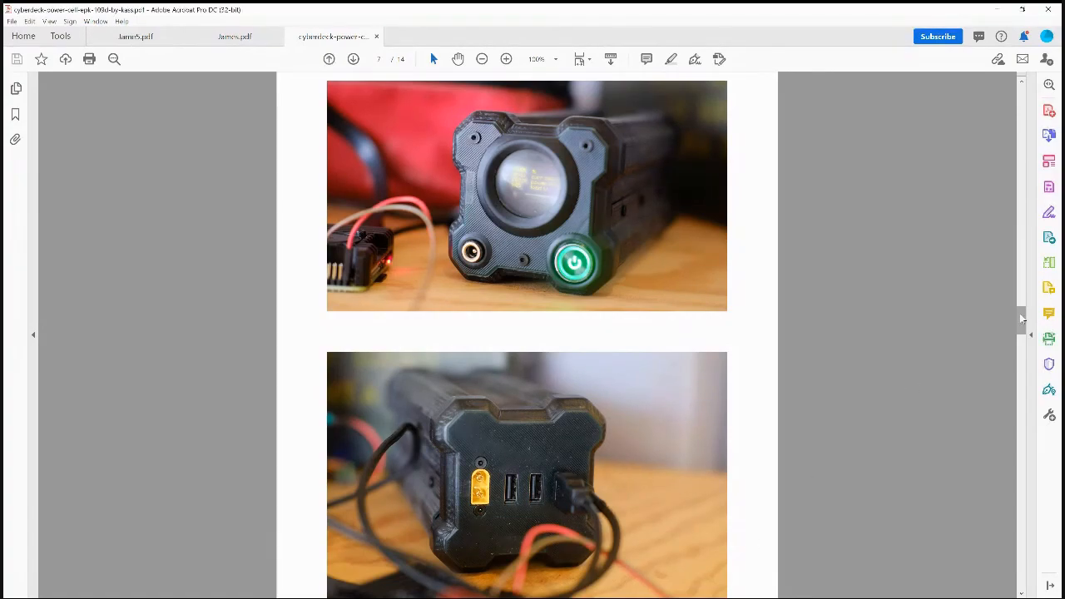
scroll("down", 3)
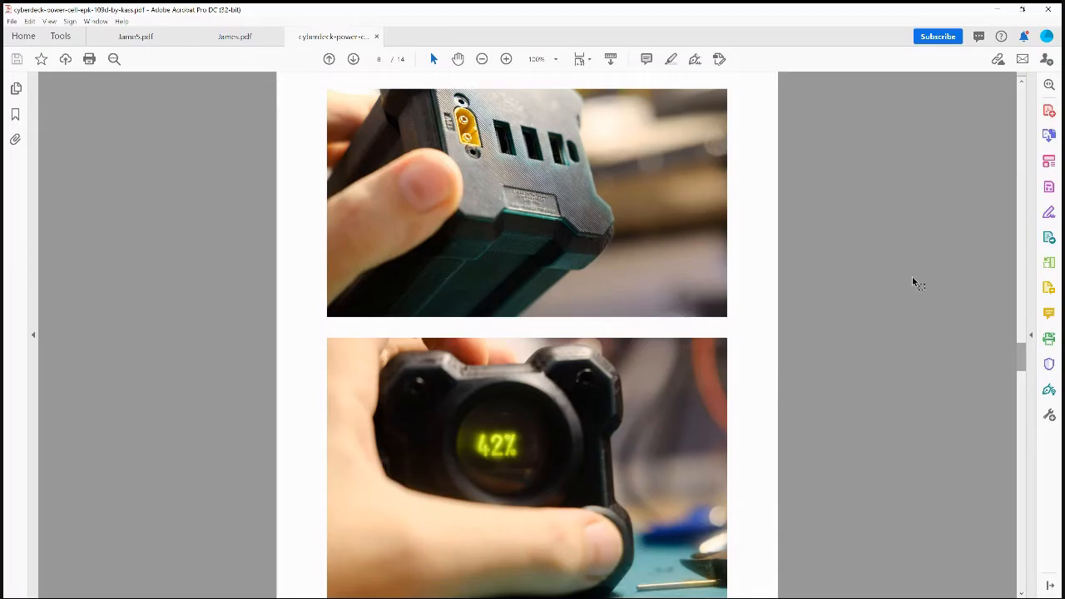
scroll("down", 3)
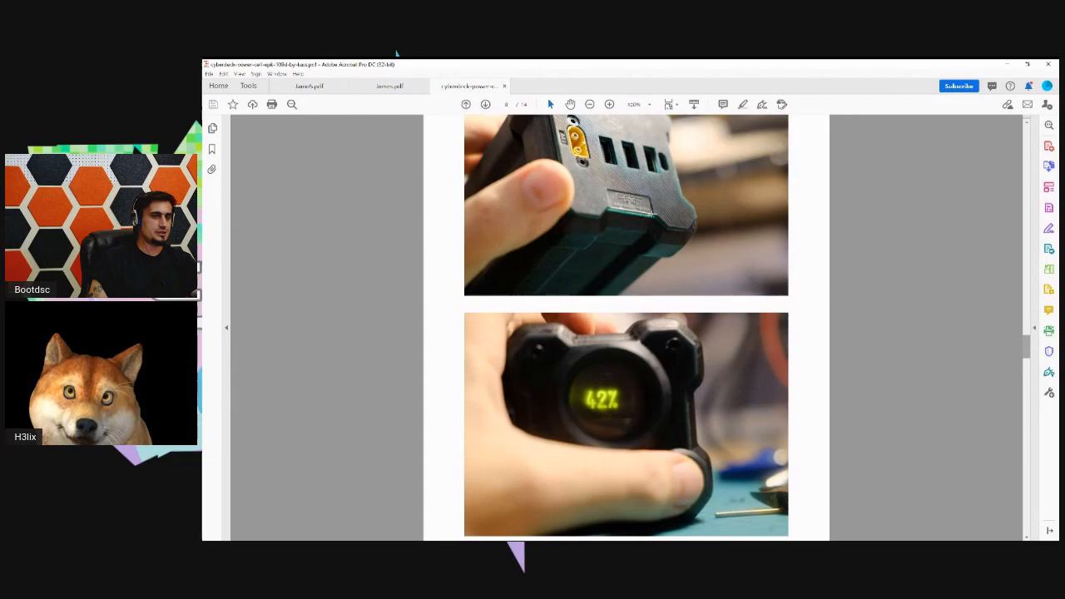
- Read the BOM table from page 4 down to the power socket jack and $29.99 Total row
scroll("down", 3)
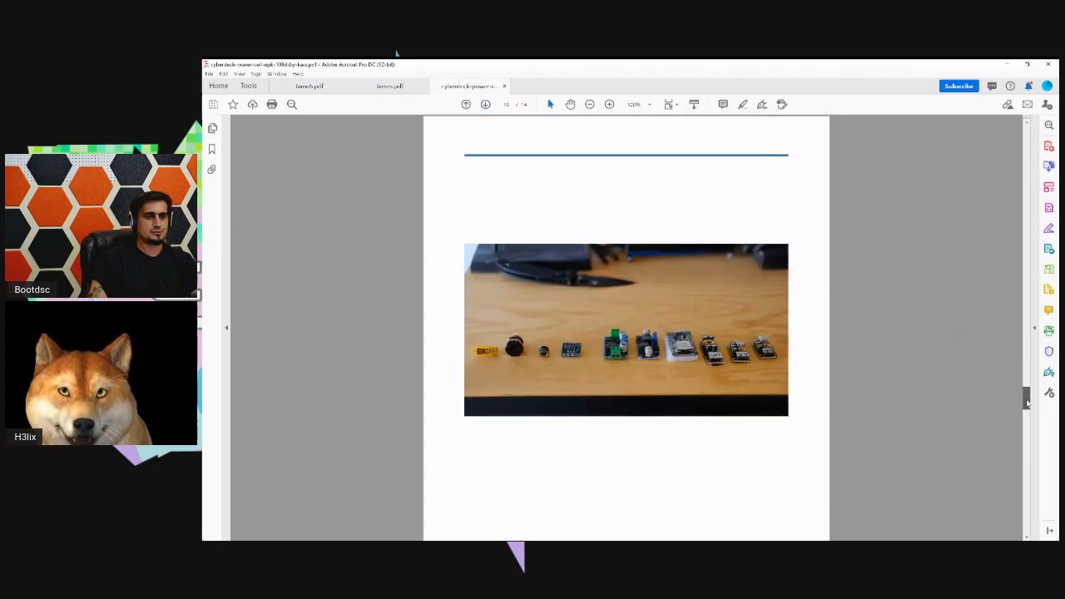
scroll("down", 3)
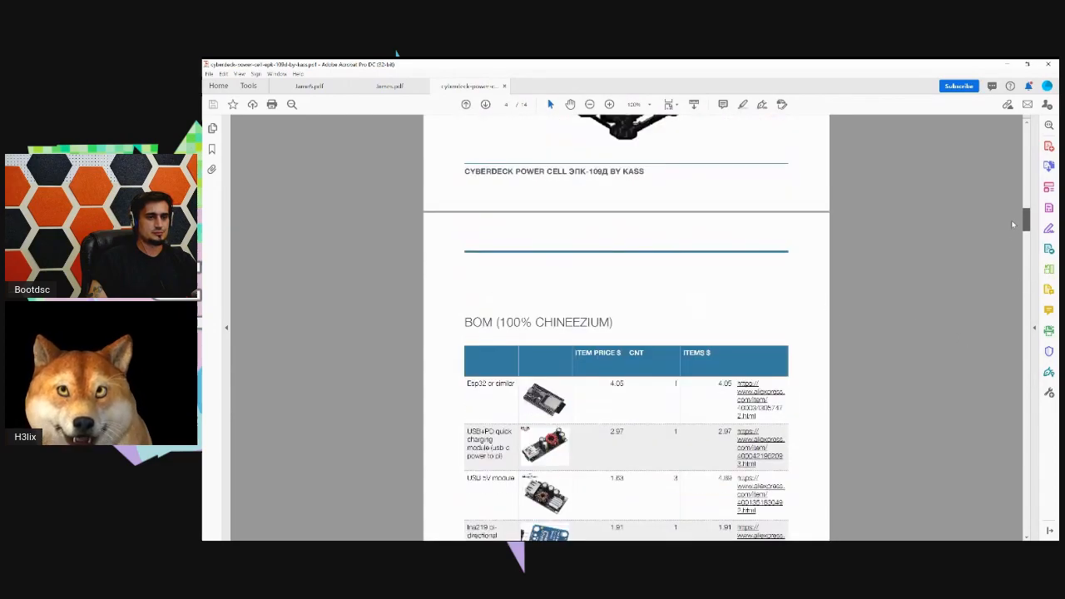
scroll("down", 3)
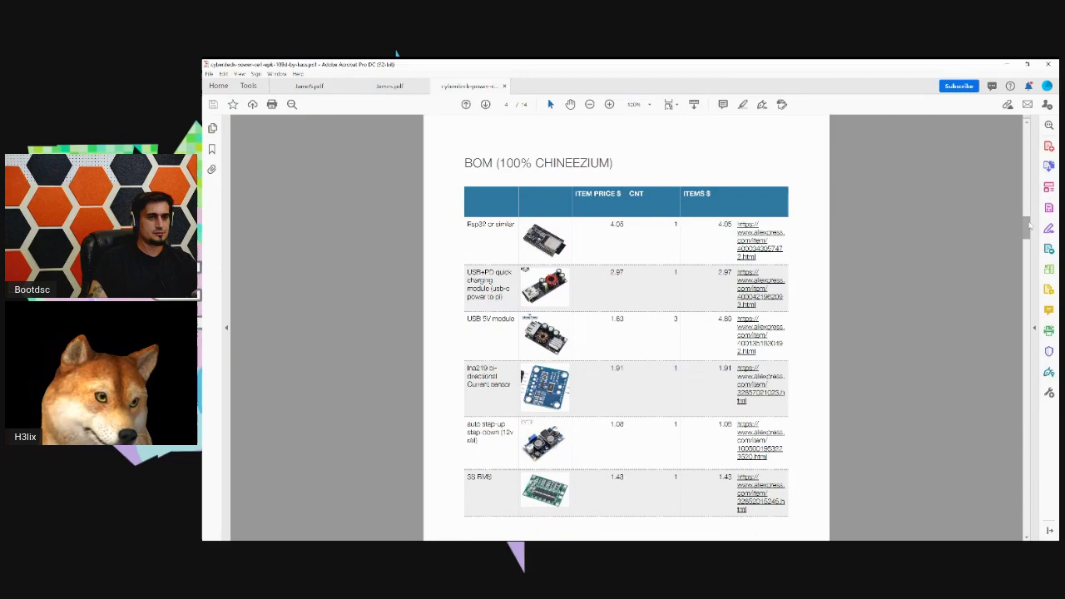
scroll("up", 3)
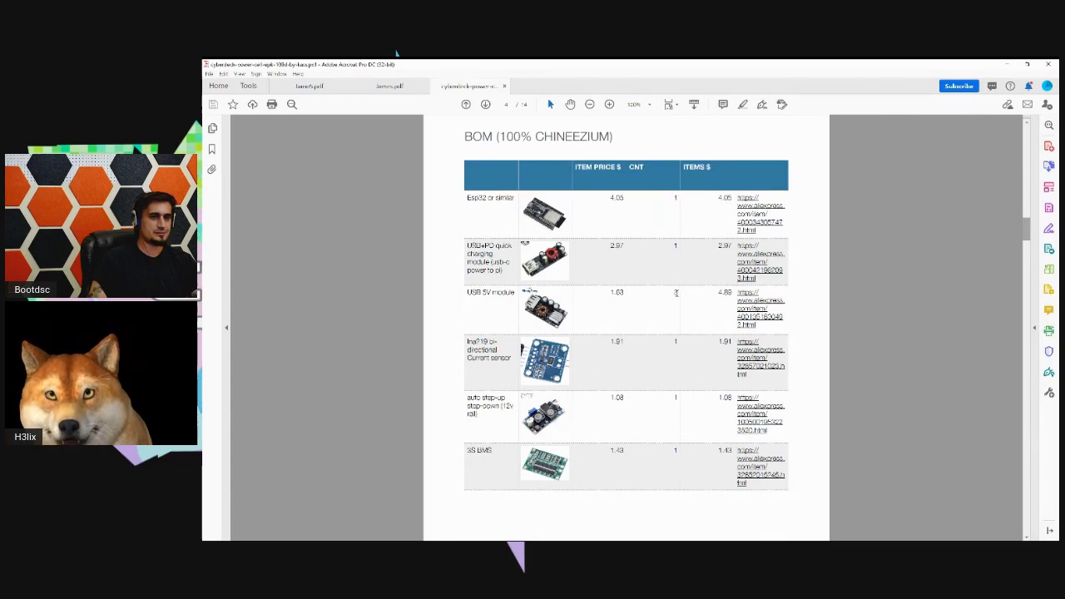
scroll("down", 3)
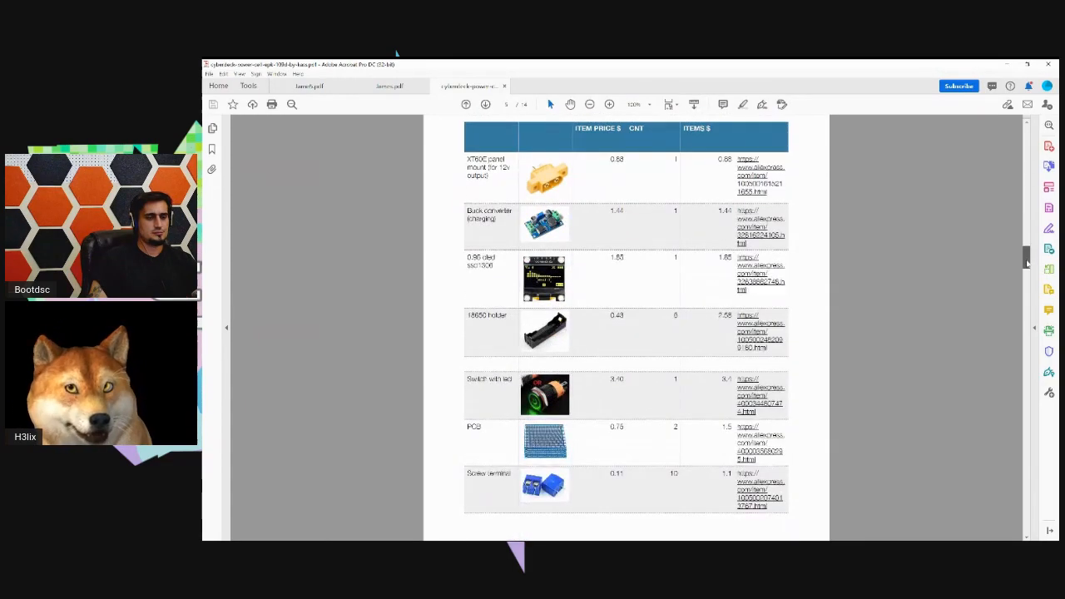
scroll("down", 3)
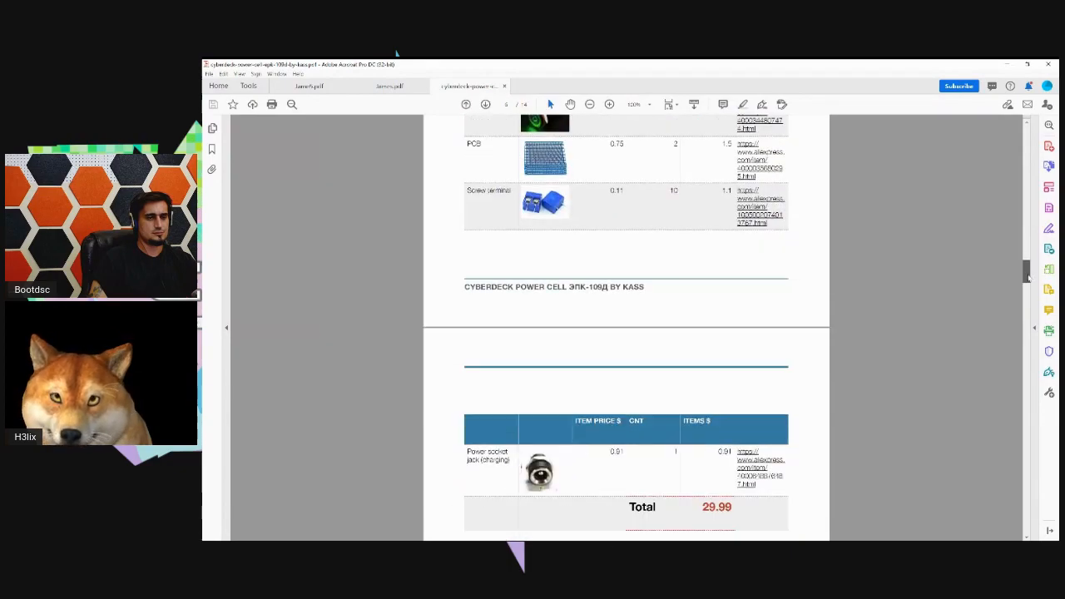
scroll("down", 3)
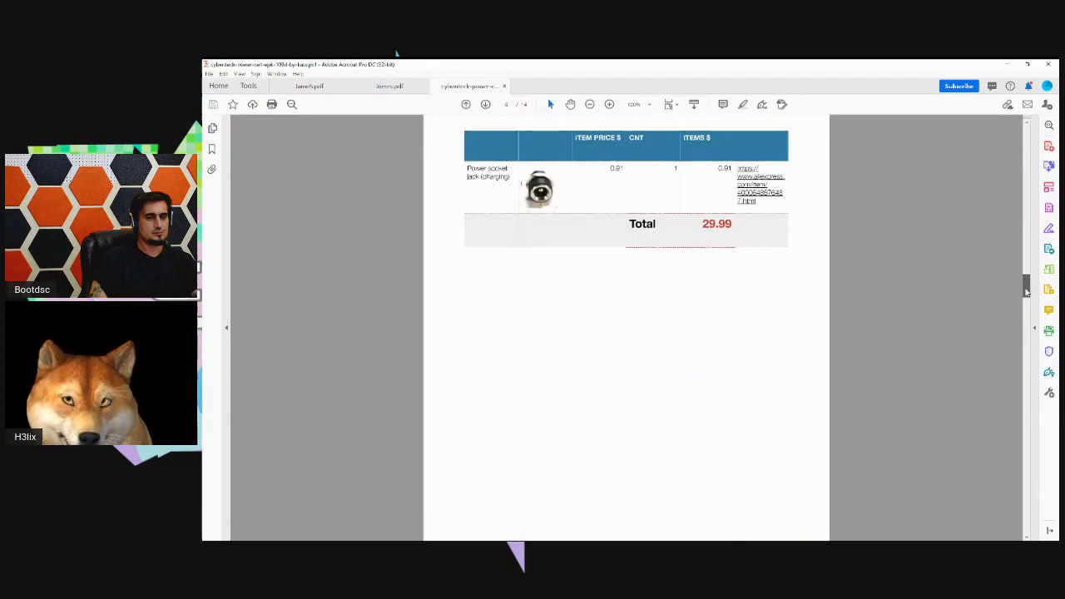
- Scroll through page 7's front-display photo to the rear-ports photo and page break
scroll("down", 3)
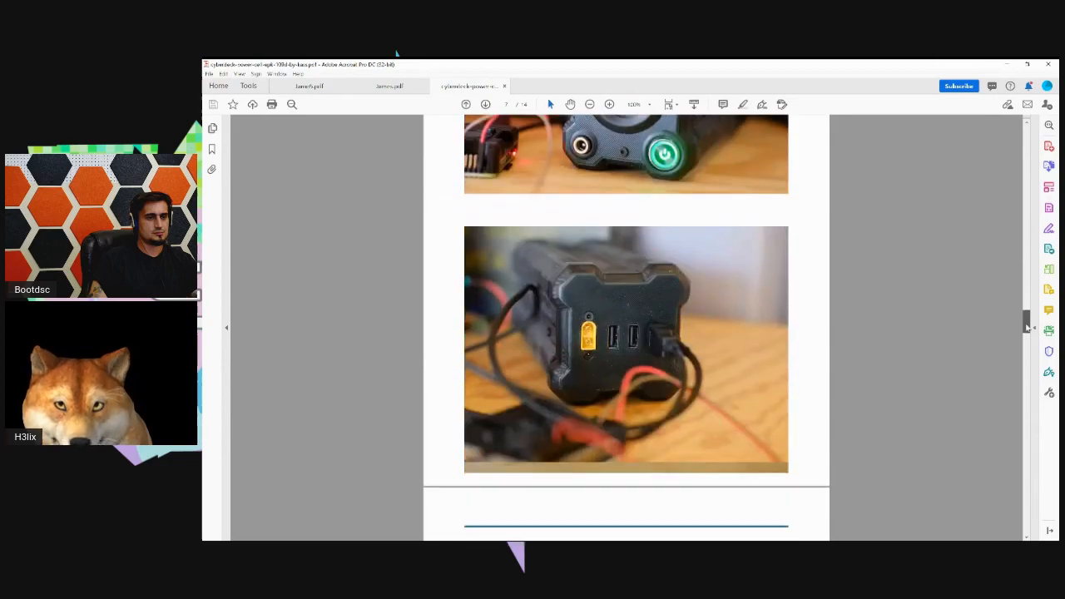
scroll("up", 3)
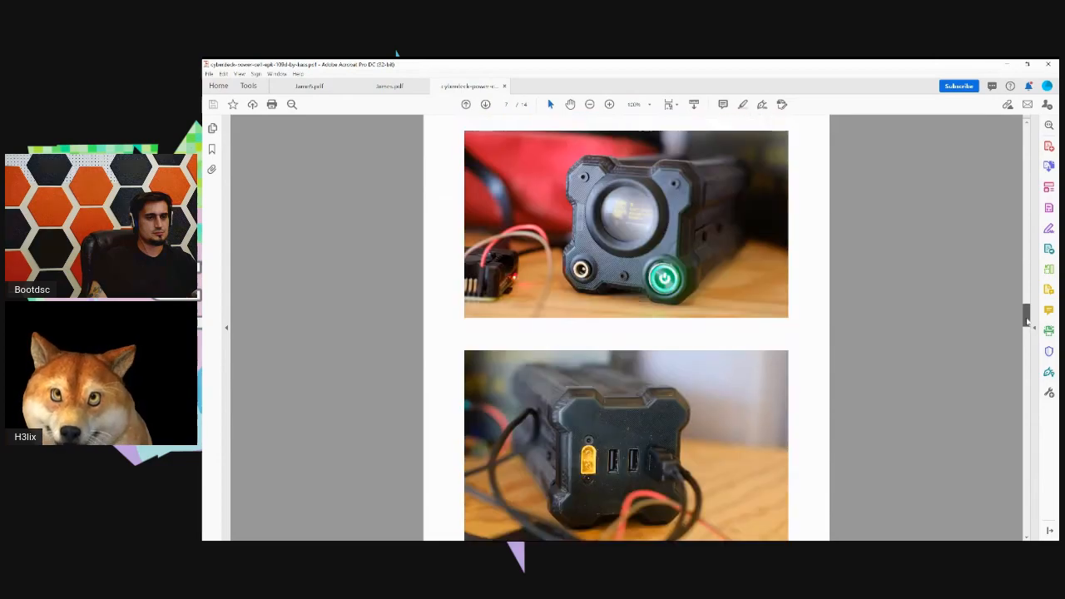
scroll("down", 3)
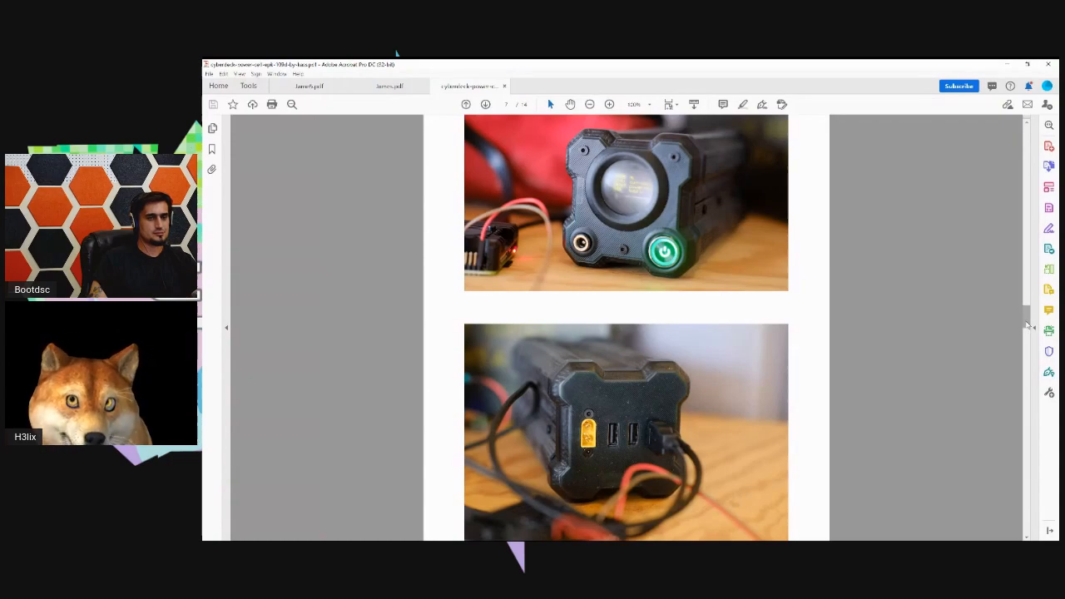
scroll("down", 3)
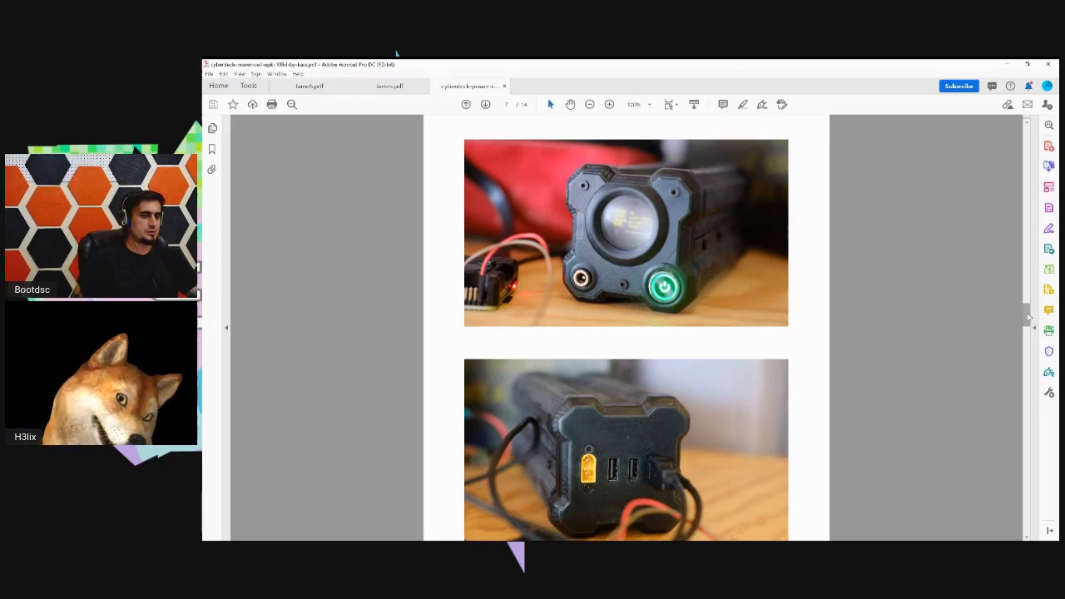
scroll("down", 3)
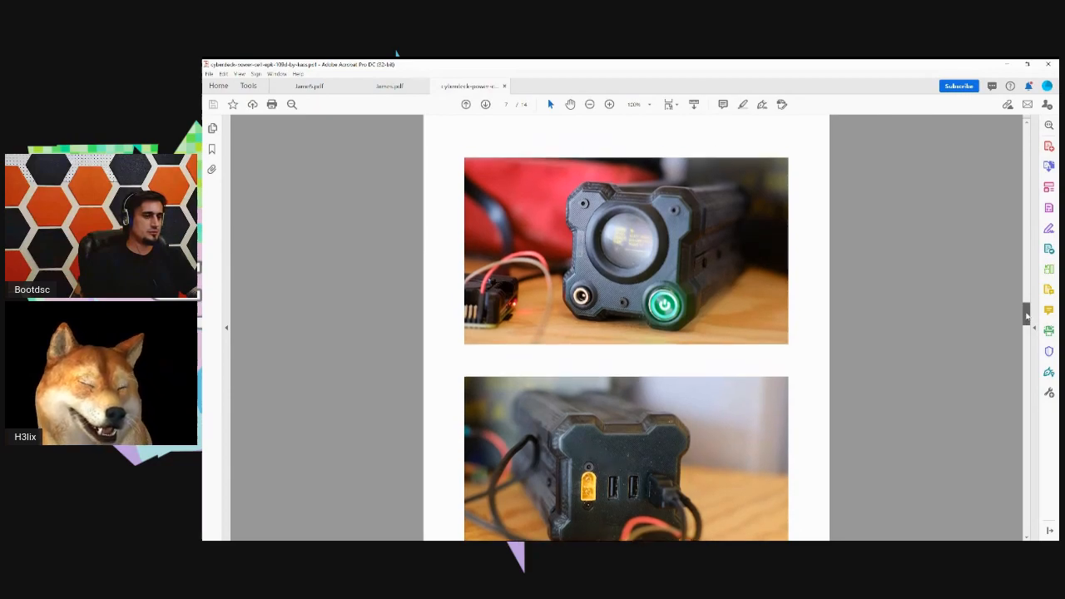
scroll("down", 3)
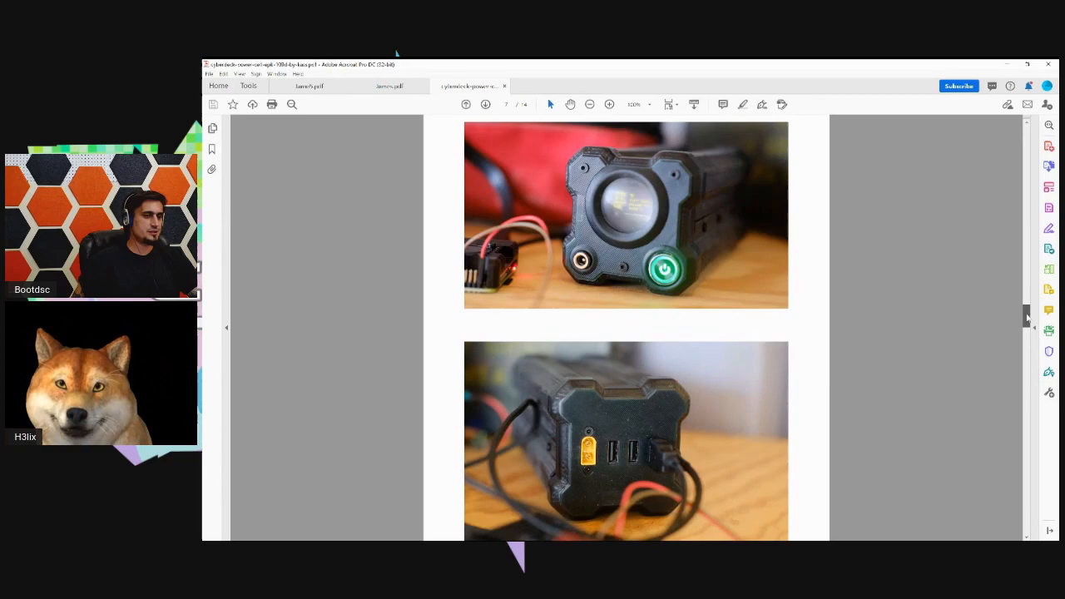
scroll("down", 3)
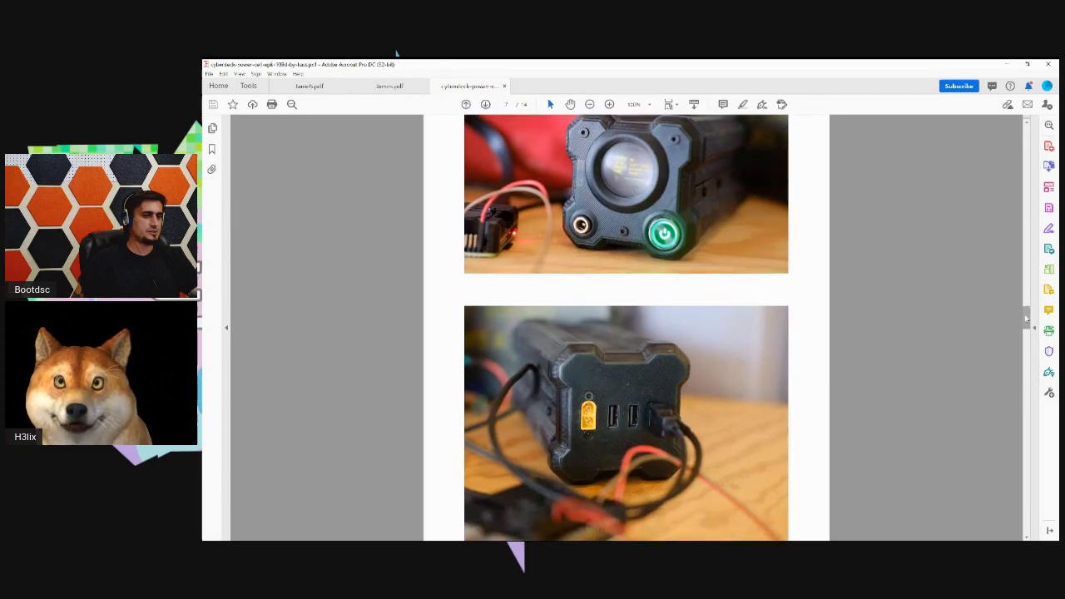
scroll("down", 3)
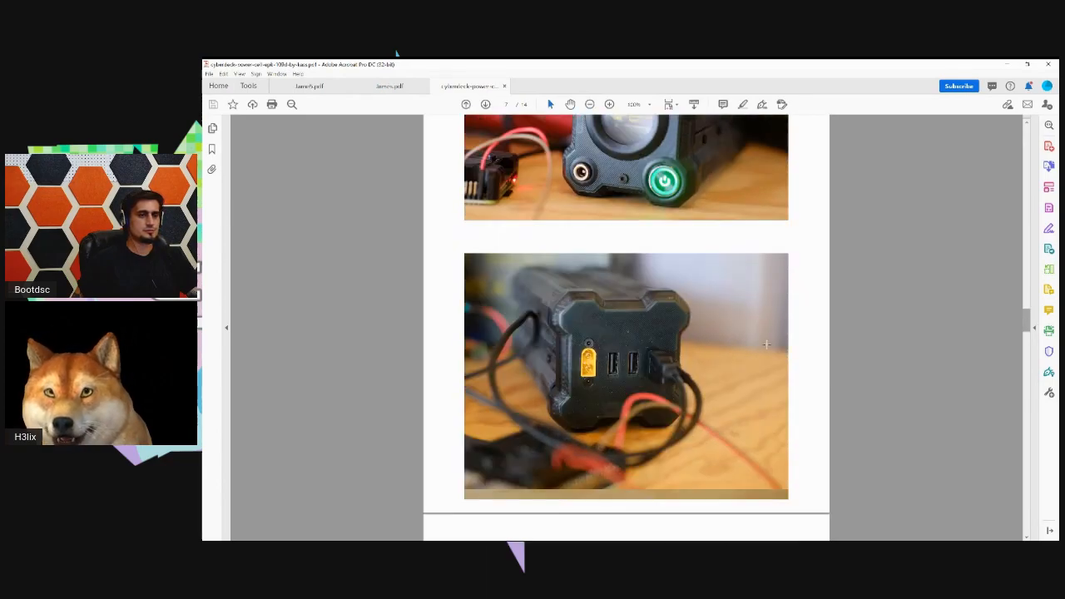
mouse_move(814, 350)
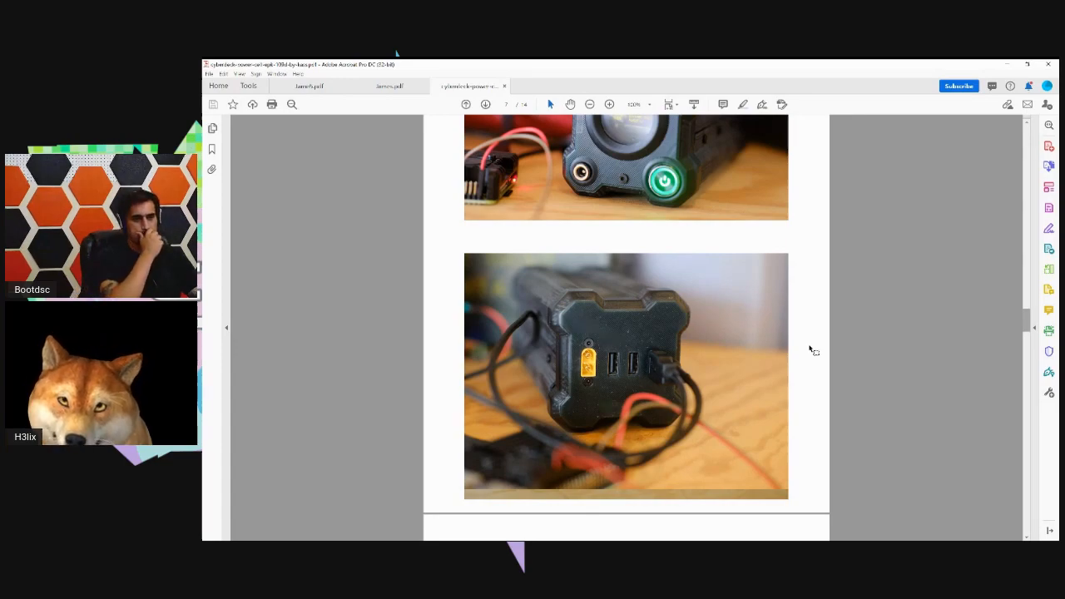
mouse_move(578, 299)
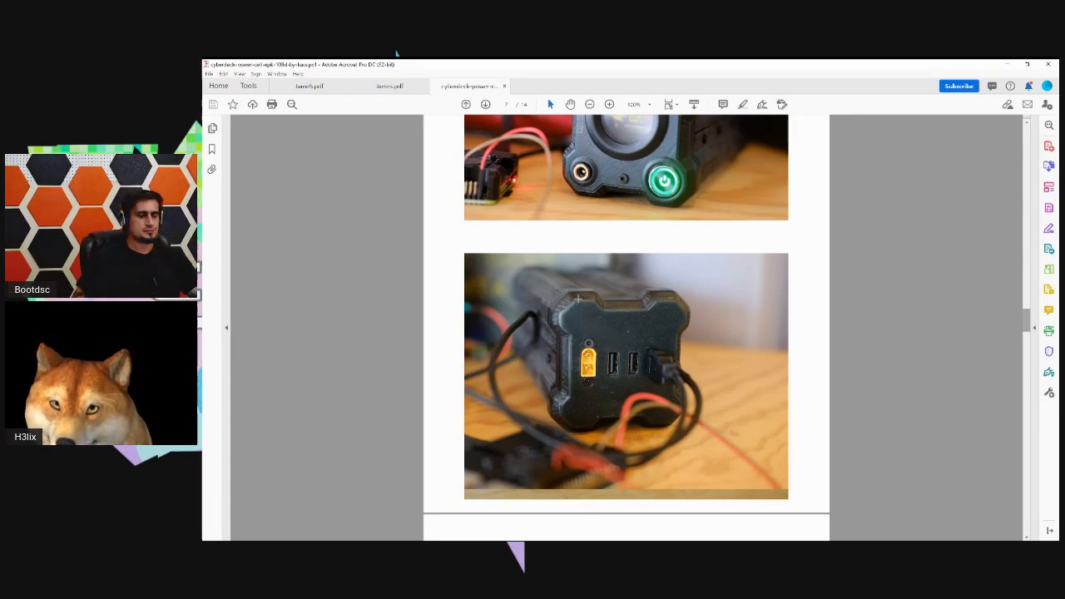
mouse_move(701, 316)
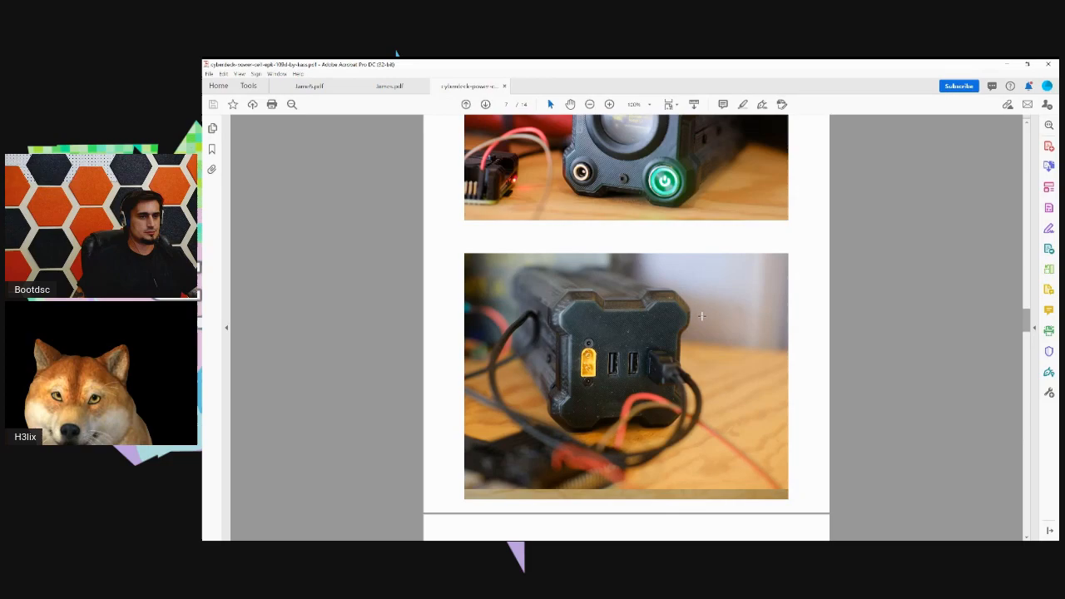
mouse_move(904, 302)
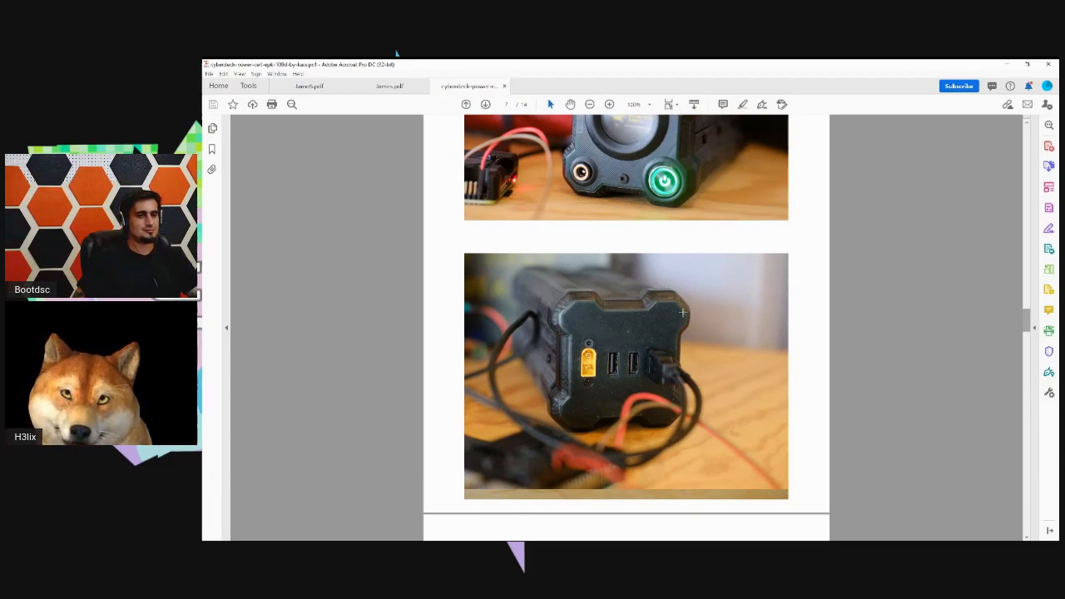
mouse_move(911, 297)
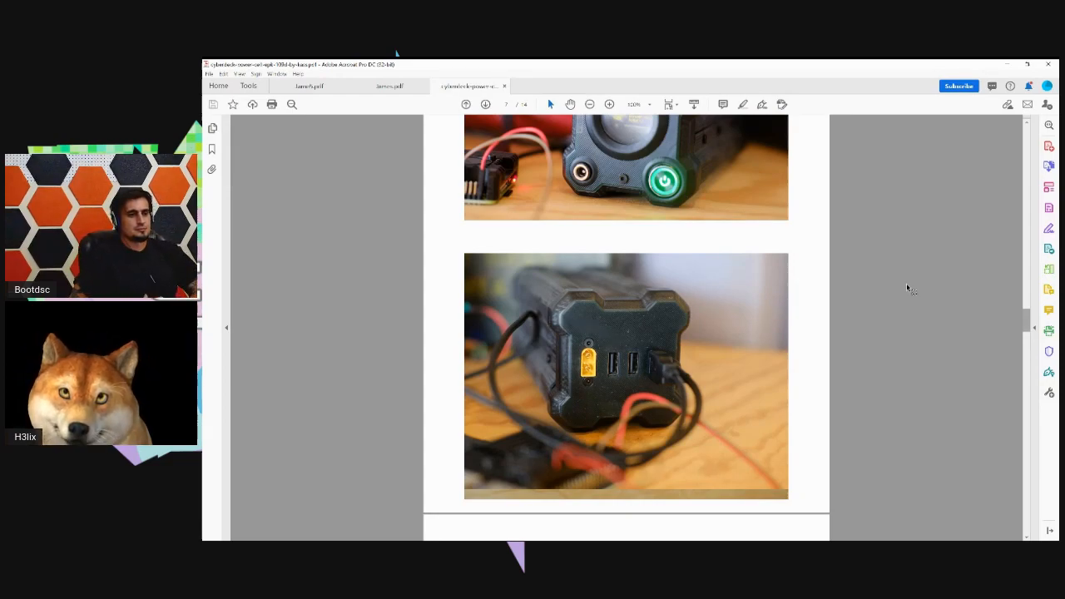
mouse_move(973, 306)
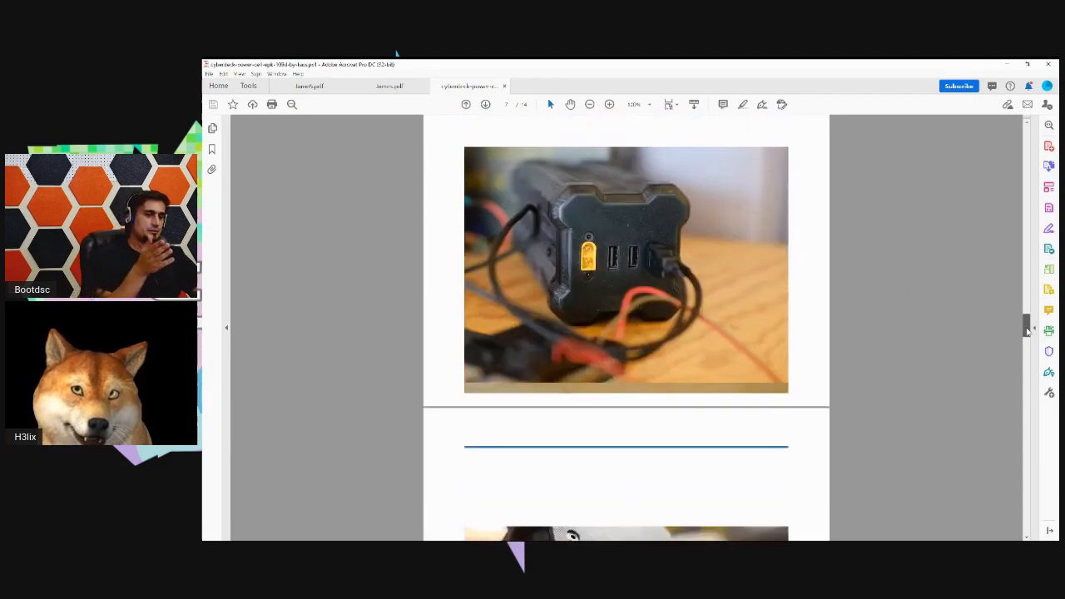
- Scroll back up to page 7's full front-display photo, with the rear-ports photo below
scroll("down", 3)
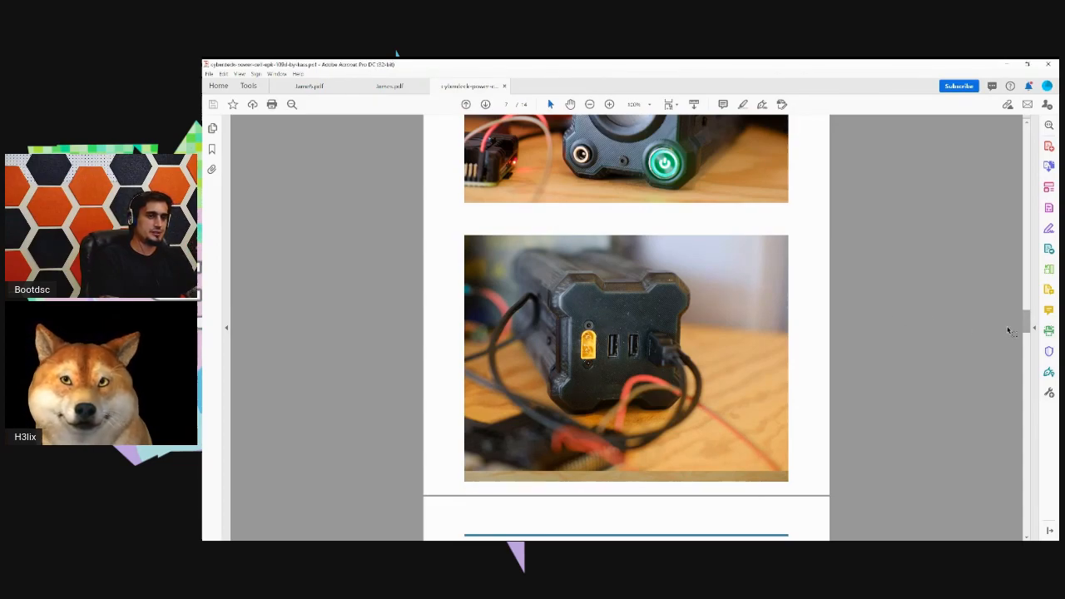
scroll("up", 3)
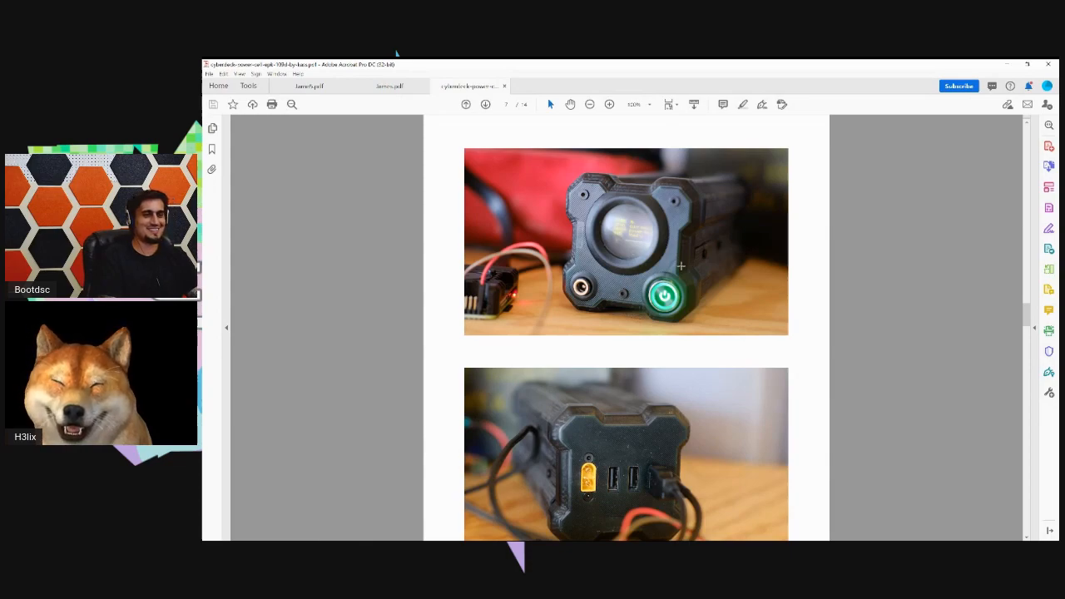
mouse_move(840, 270)
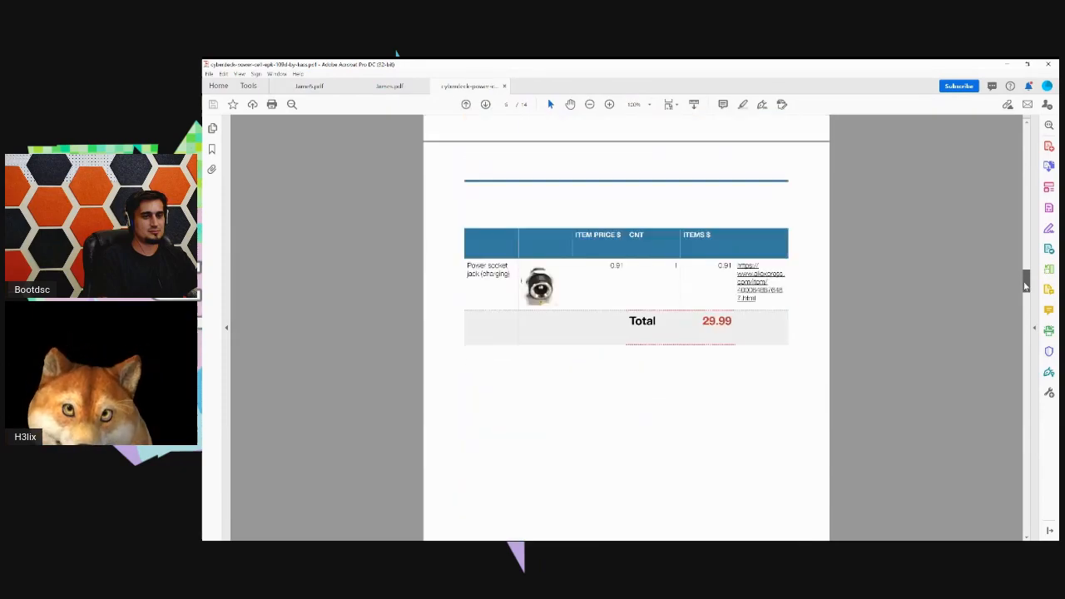
- Scroll past the page 7 photos to page 8's photo of a hand holding the port end
scroll("up", 3)
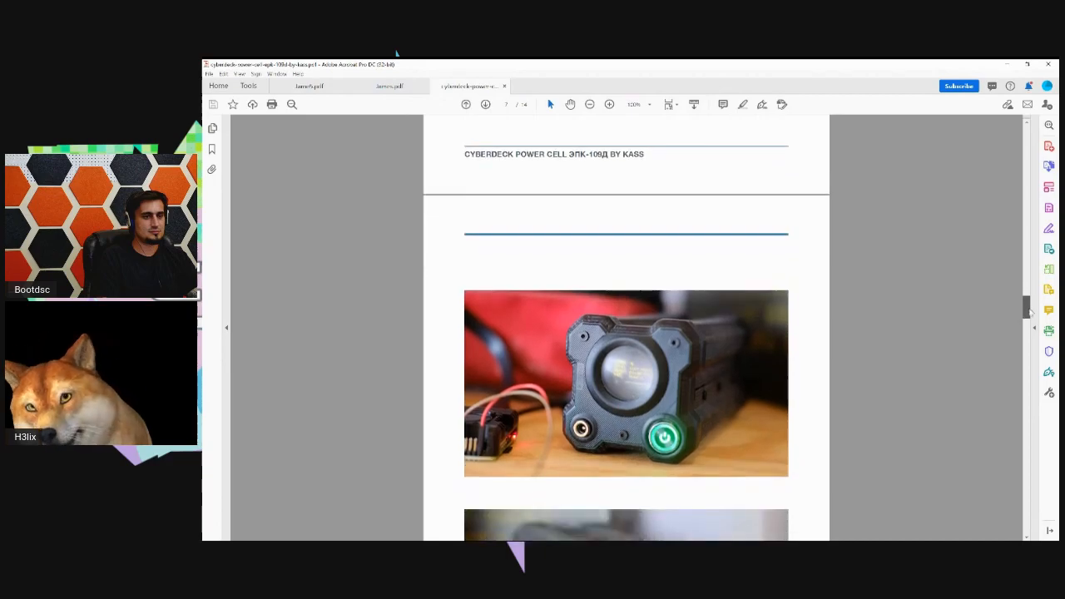
scroll("down", 3)
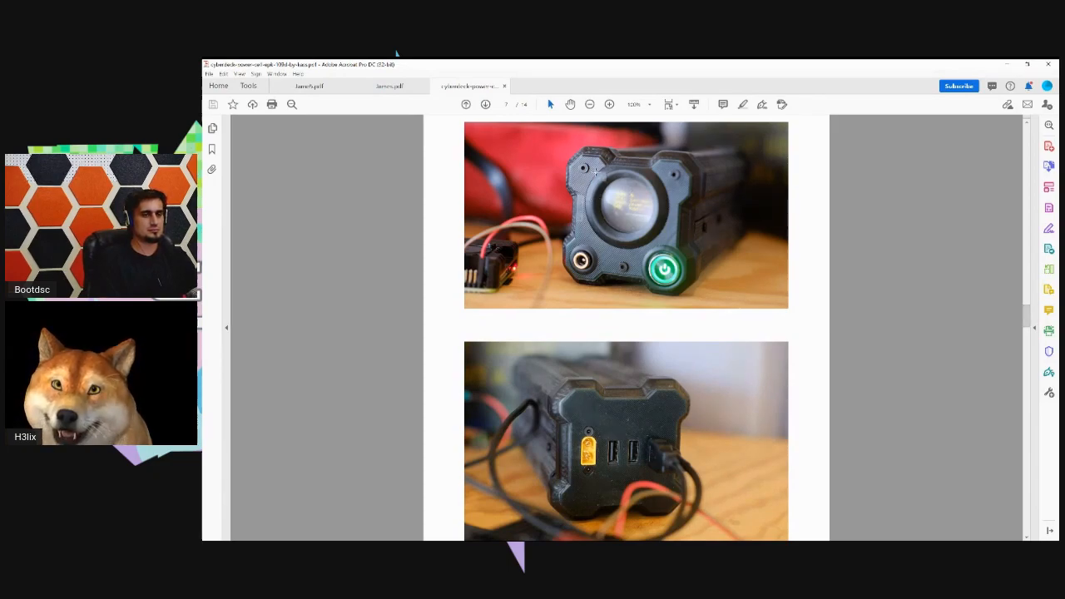
mouse_move(943, 268)
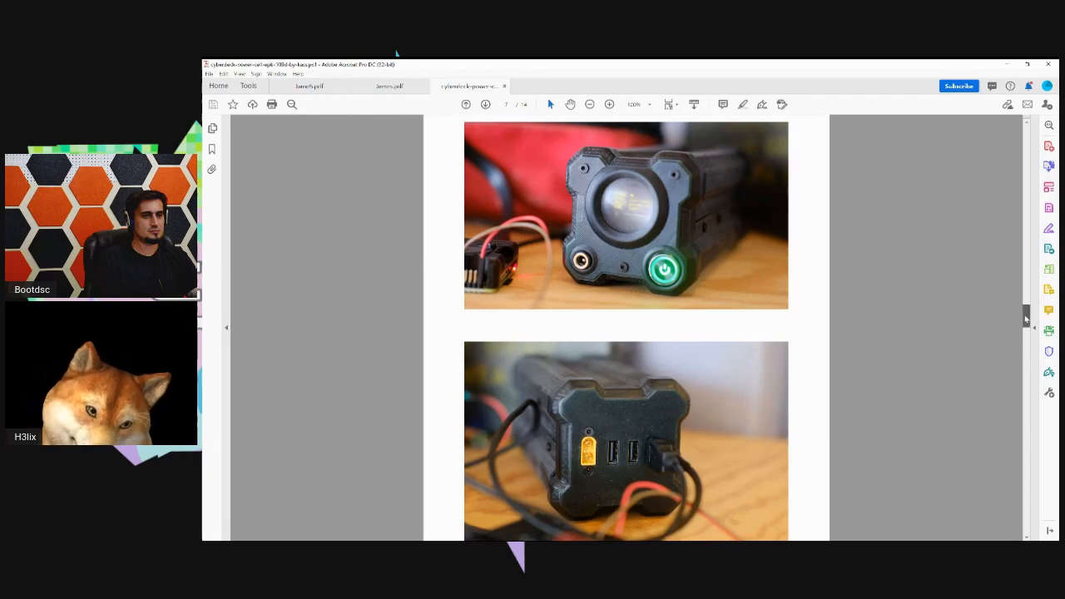
scroll("down", 3)
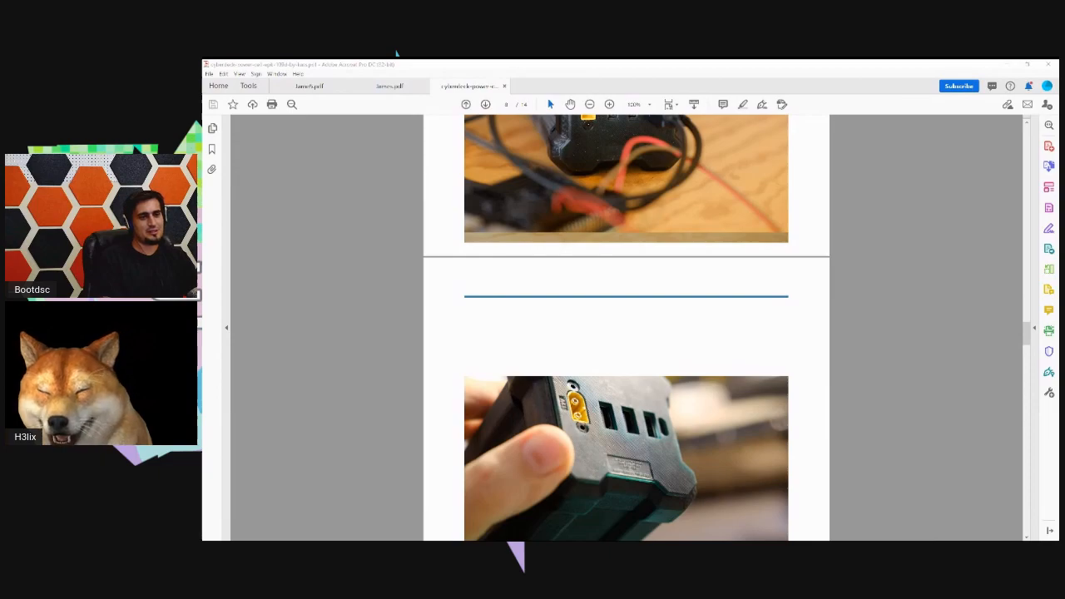
mouse_move(847, 481)
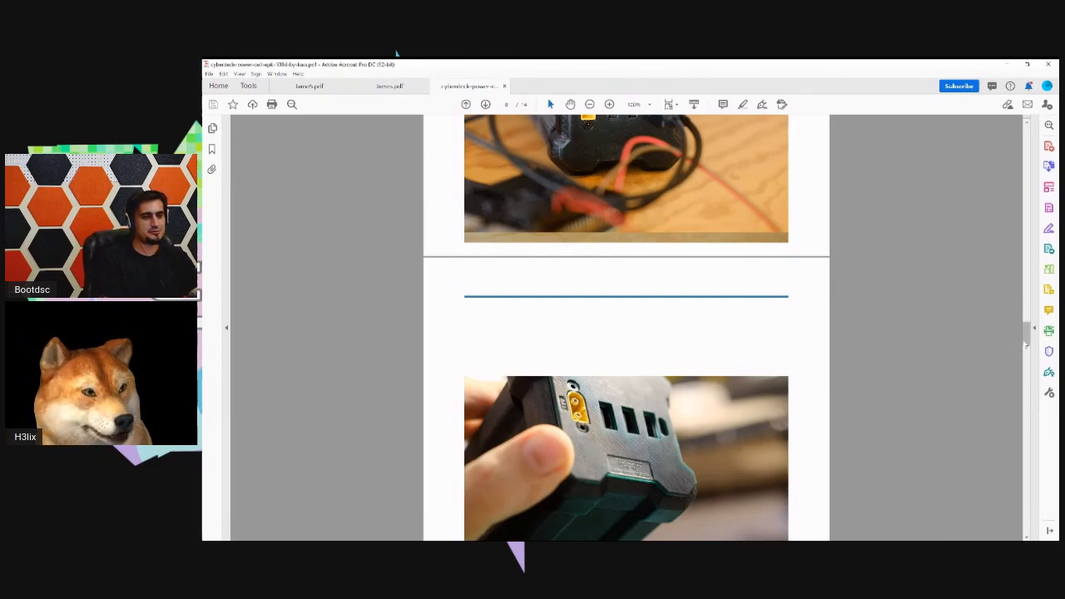
- Scroll to page 9's status display photo captioned 'Can be 3s or 4s'
scroll("down", 3)
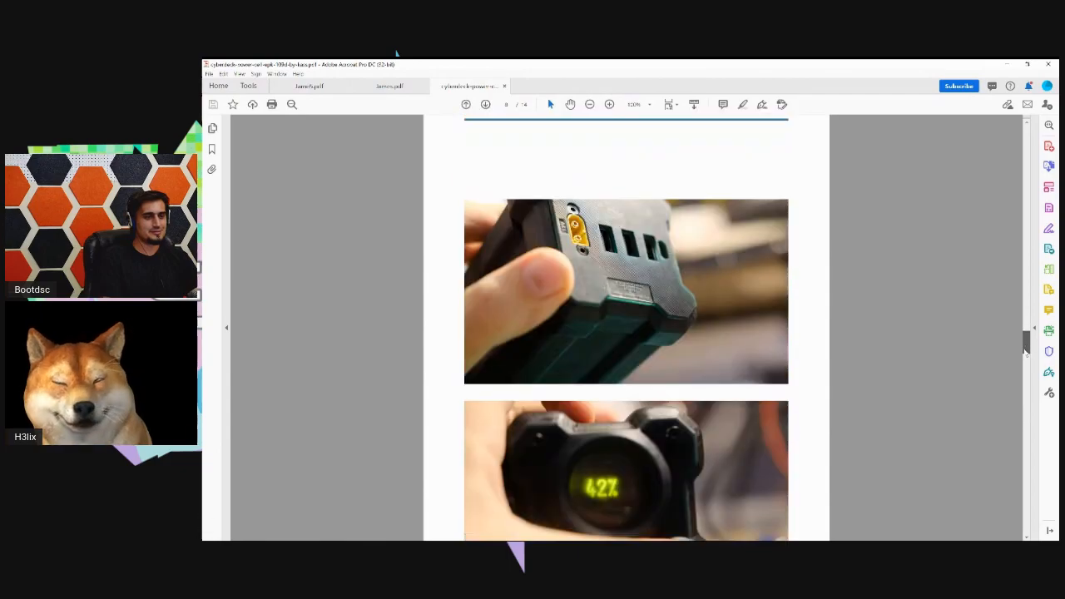
scroll("down", 3)
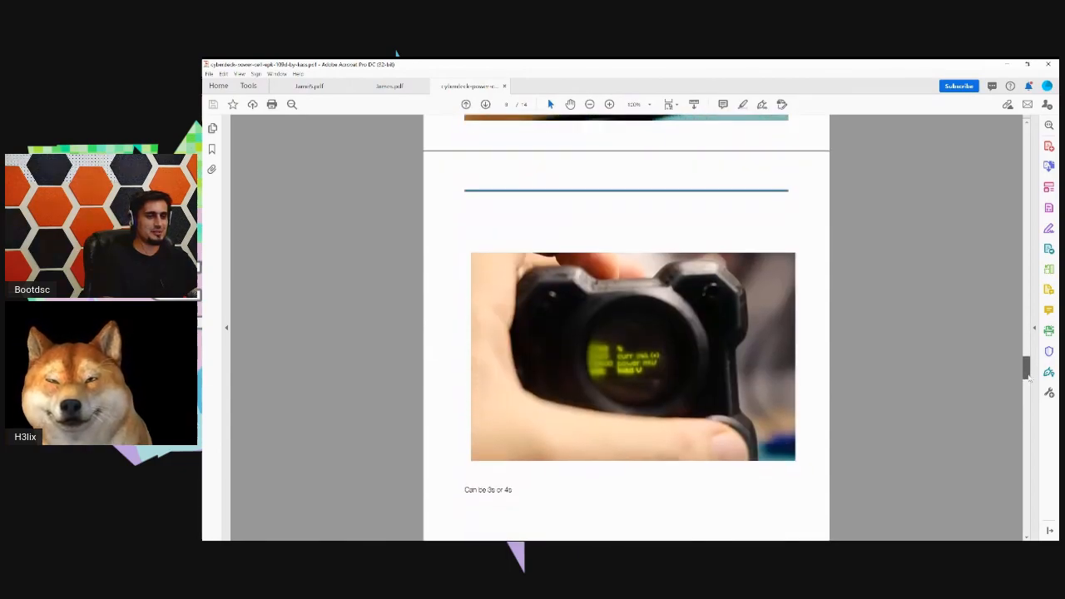
scroll("down", 3)
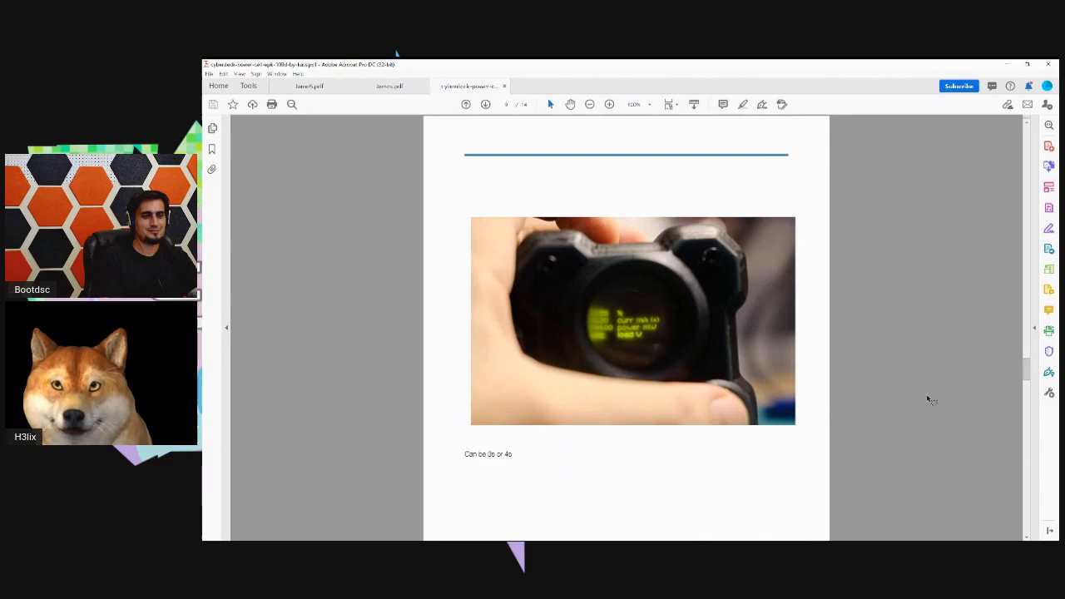